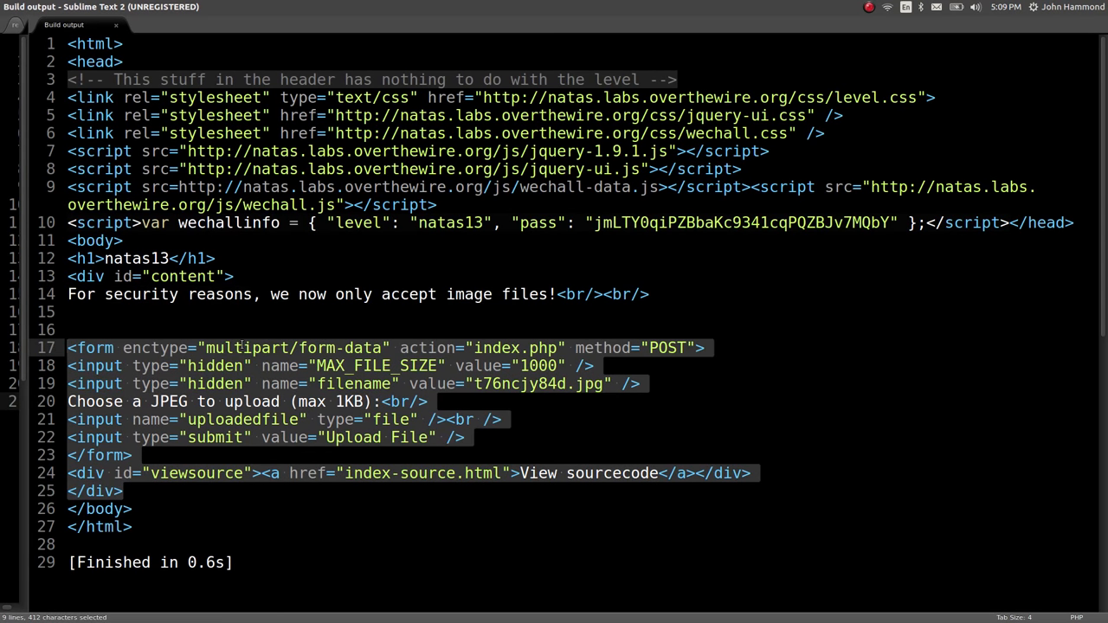
Step: Point natas13.py at index-source.html and run it to fetch the PHP upload source
left_click(328, 329)
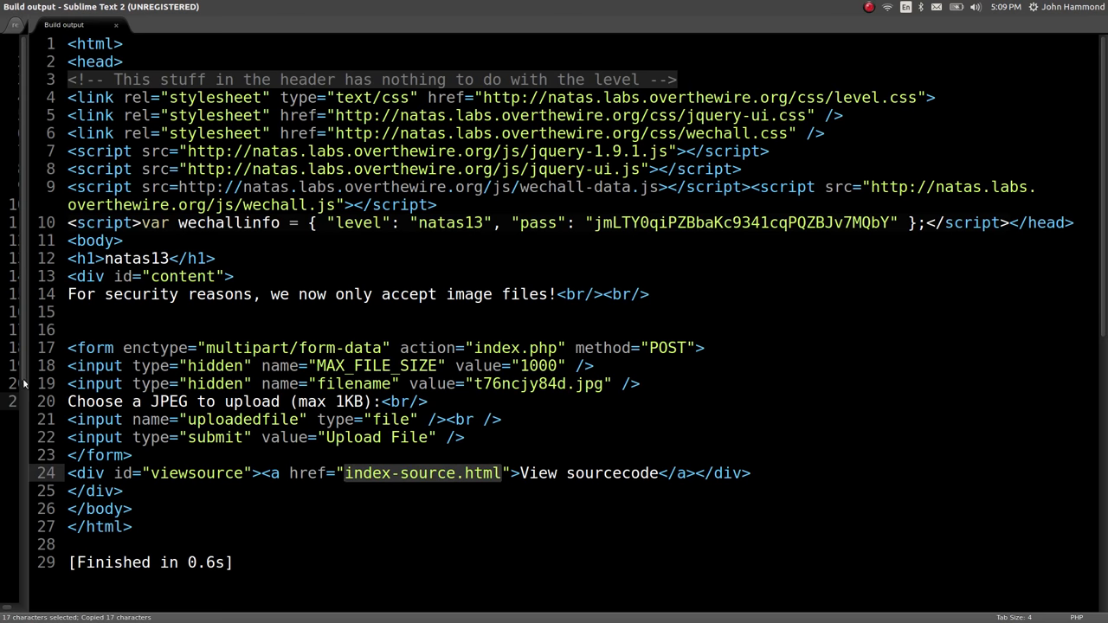
left_click(127, 24)
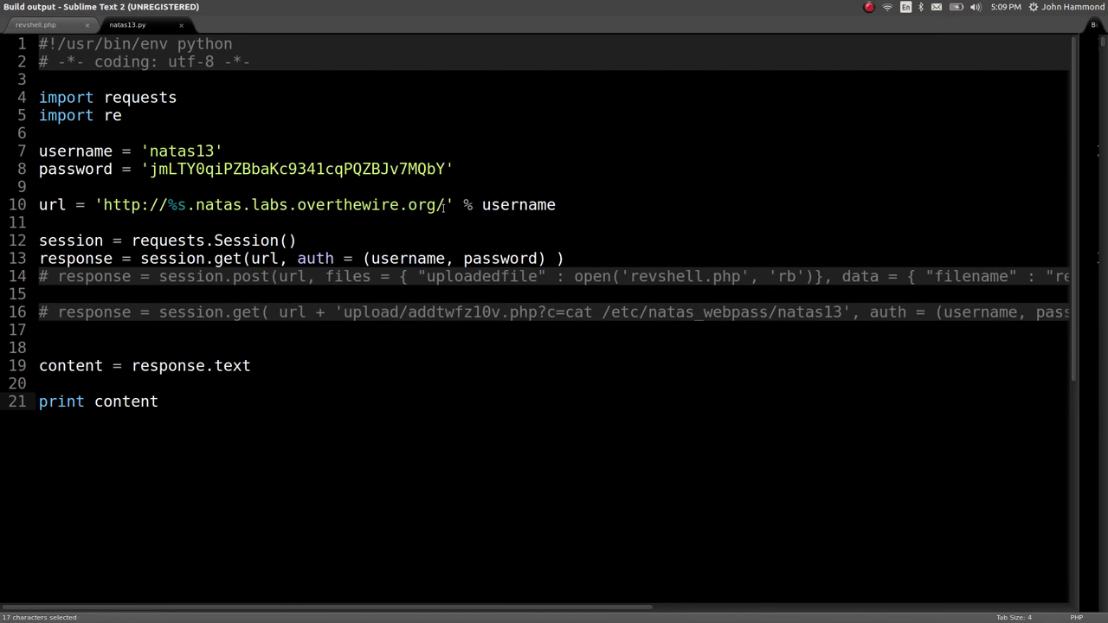
type("index-source.html")
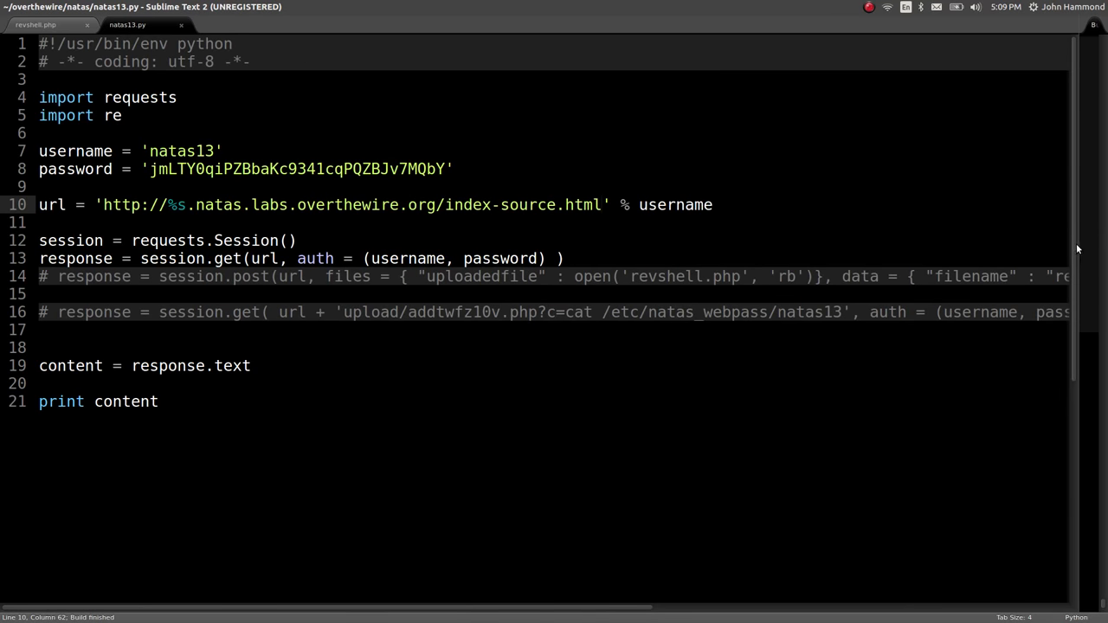
key("ctrl+b")
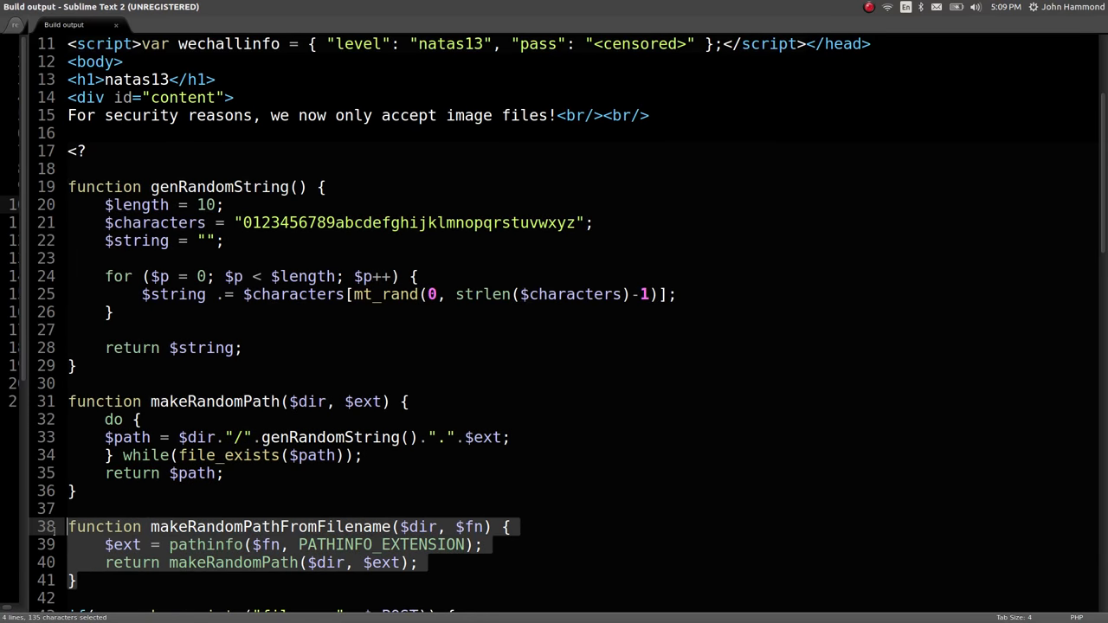
scroll("down", 3)
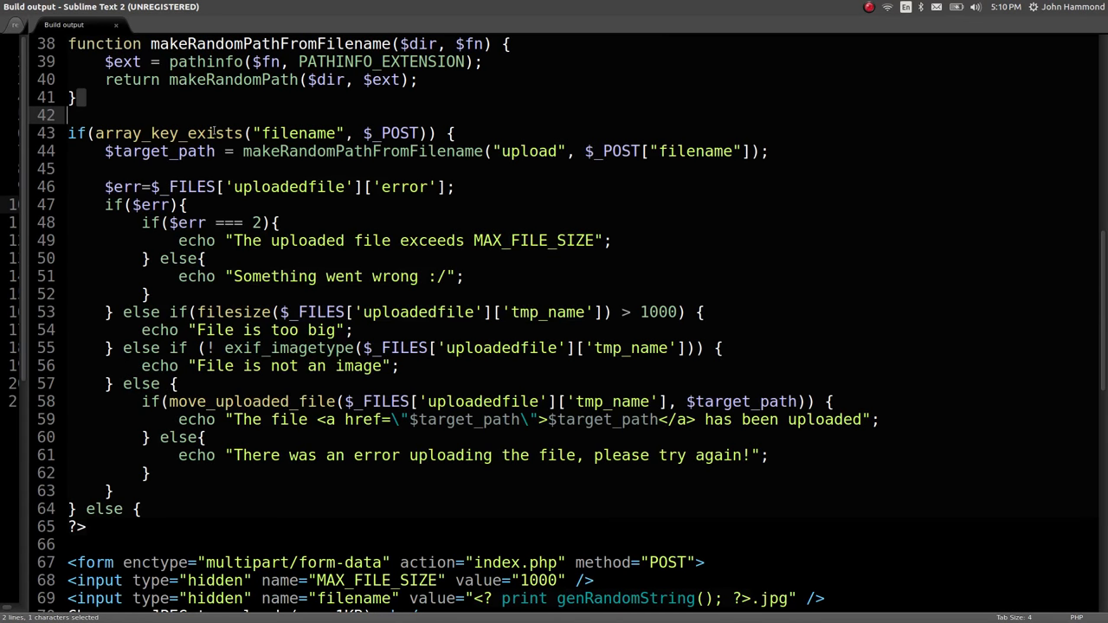
double_click(297, 133)
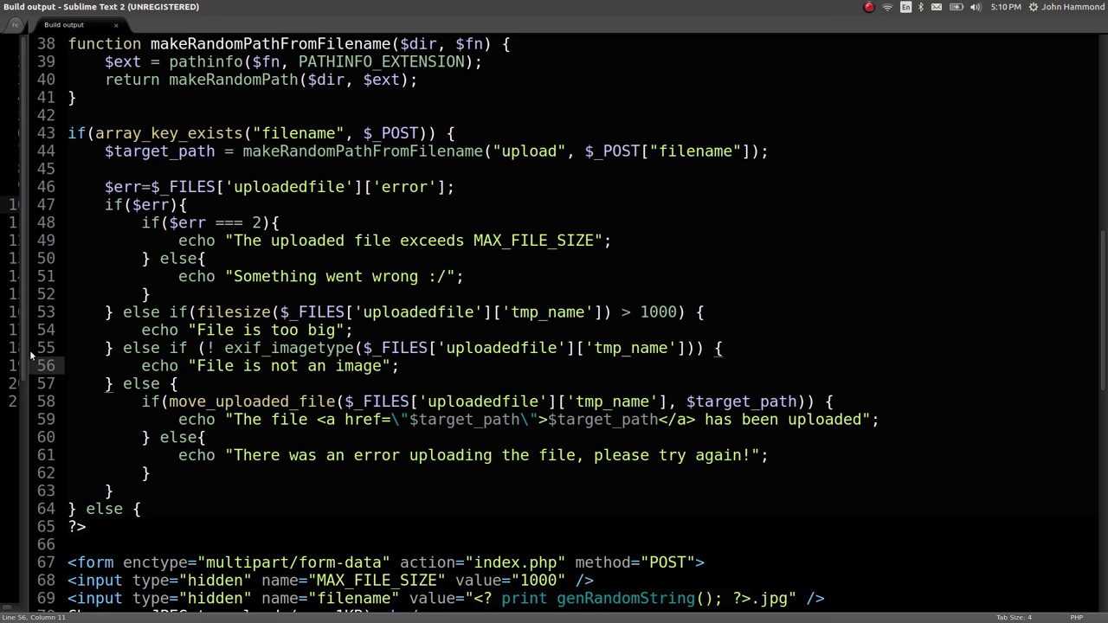
left_click(126, 24)
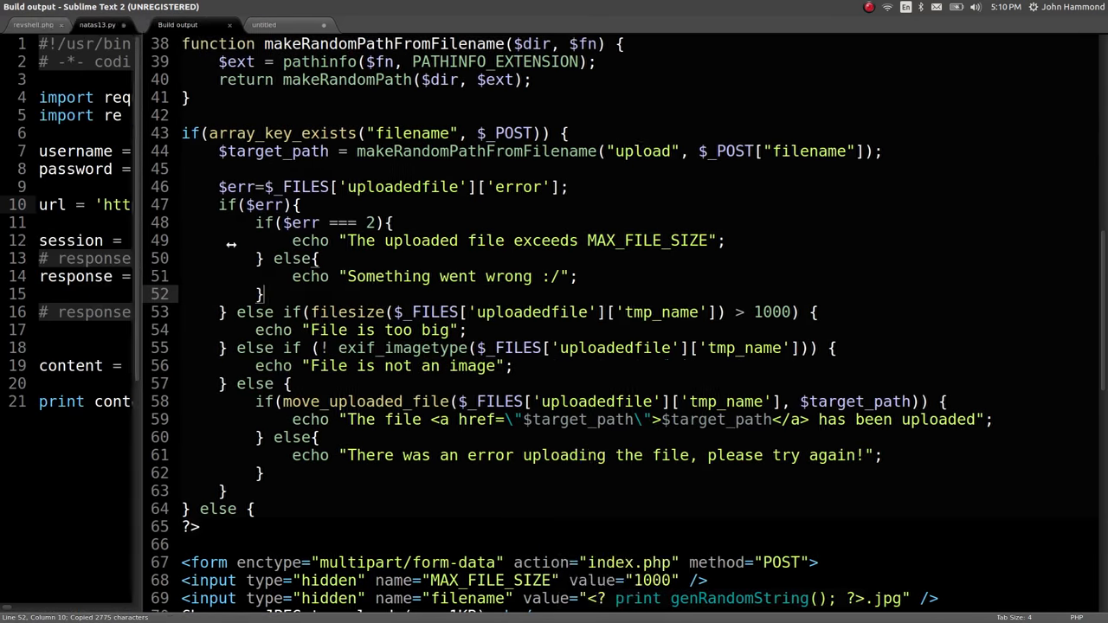
Step: Note the 'File is not an image' response, check revshell.php, and select exif_imagetype in the source copy
left_click(97, 24)
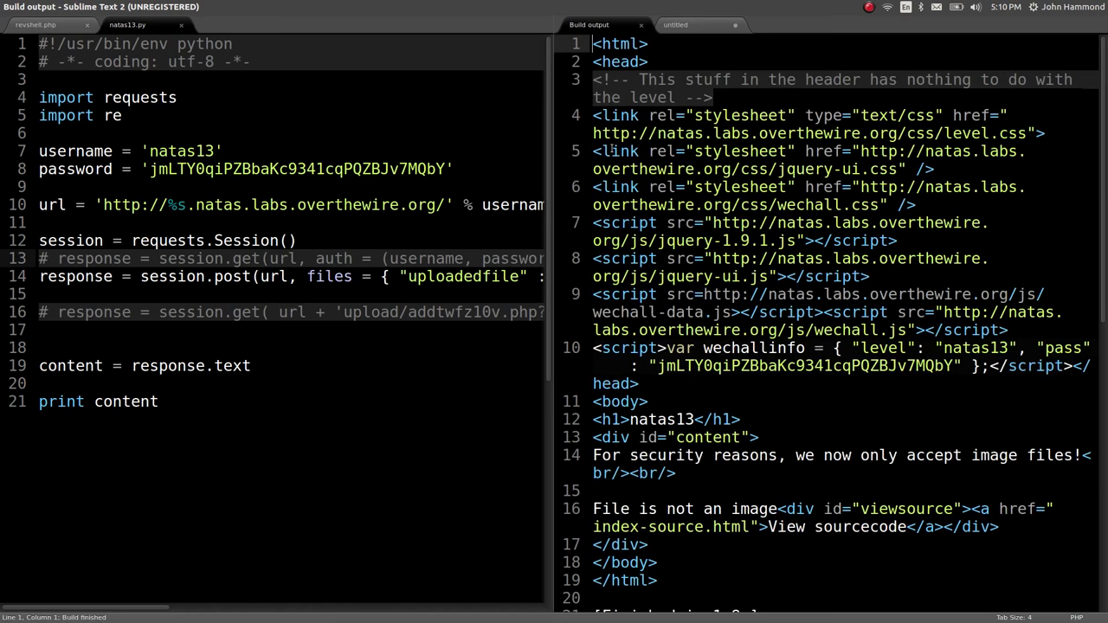
left_click_drag(592, 509, 737, 508)
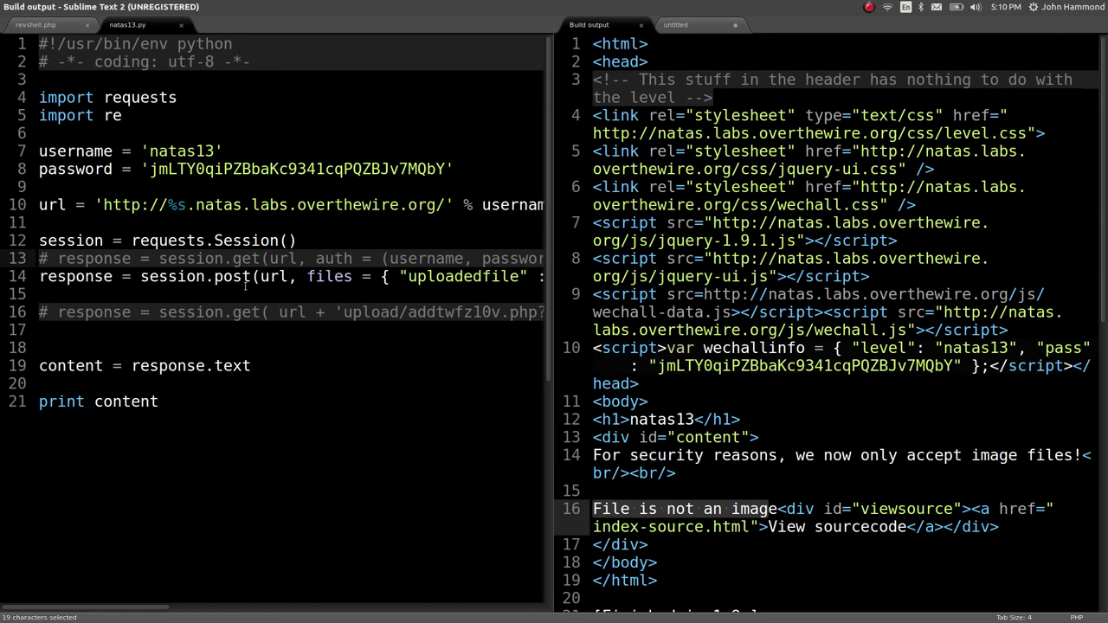
left_click(37, 24)
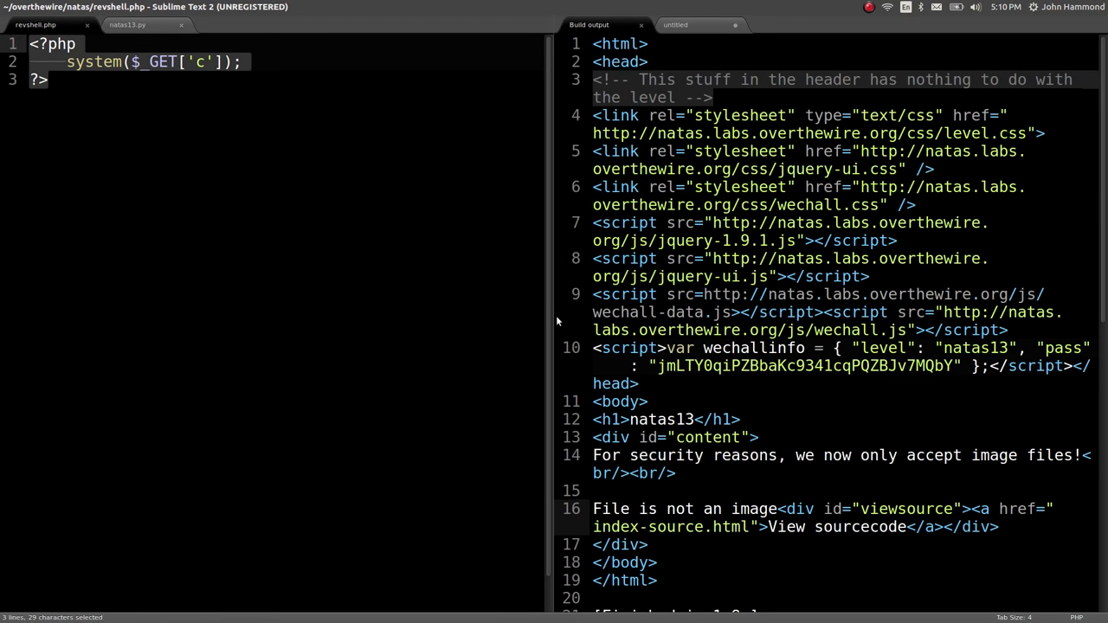
left_click(128, 24)
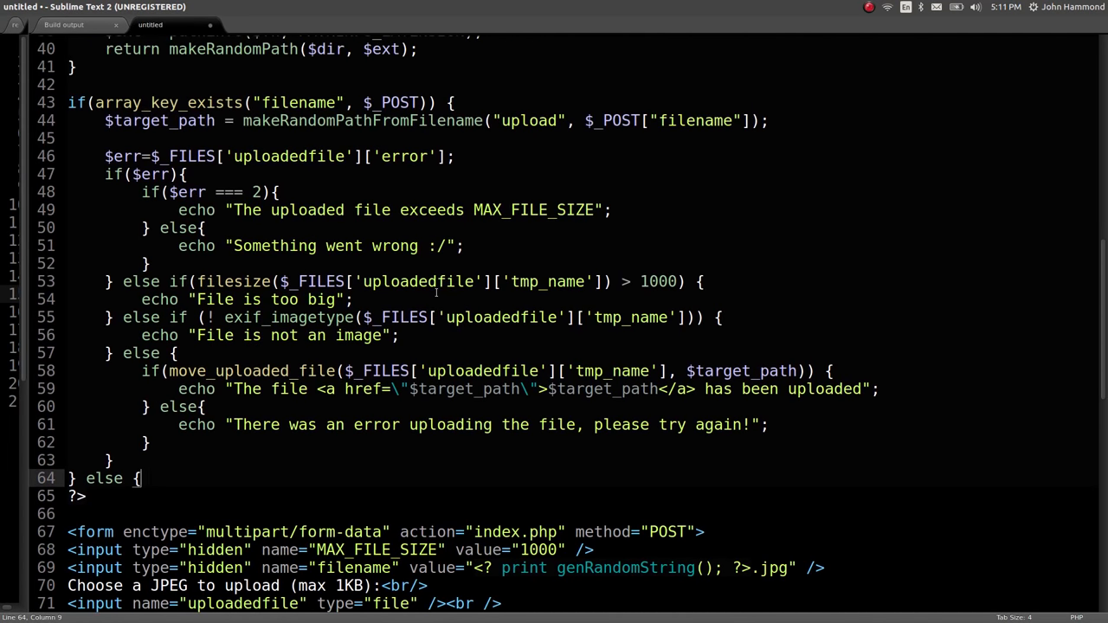
double_click(285, 319)
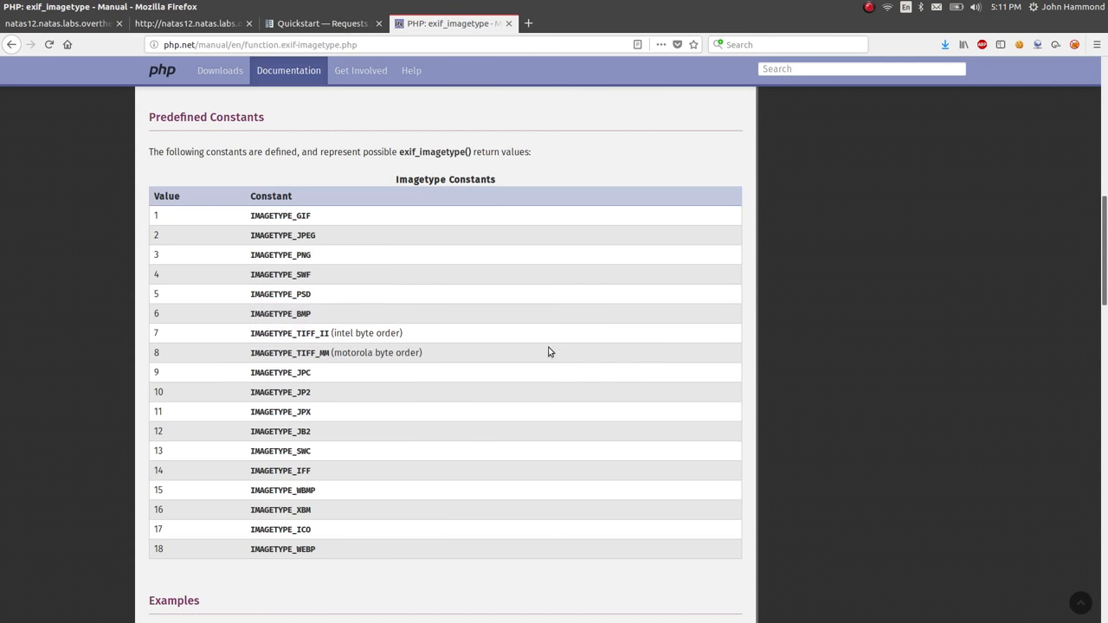
Step: Read the Requests quickstart files= example with explicit filename and content_type
left_click(321, 25)
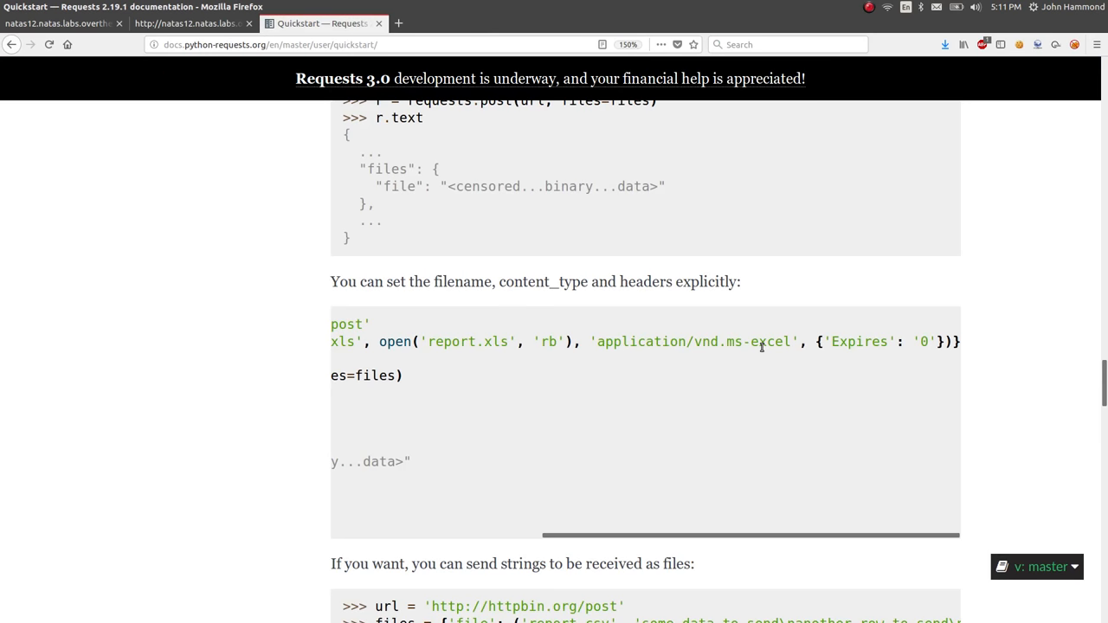
double_click(544, 281)
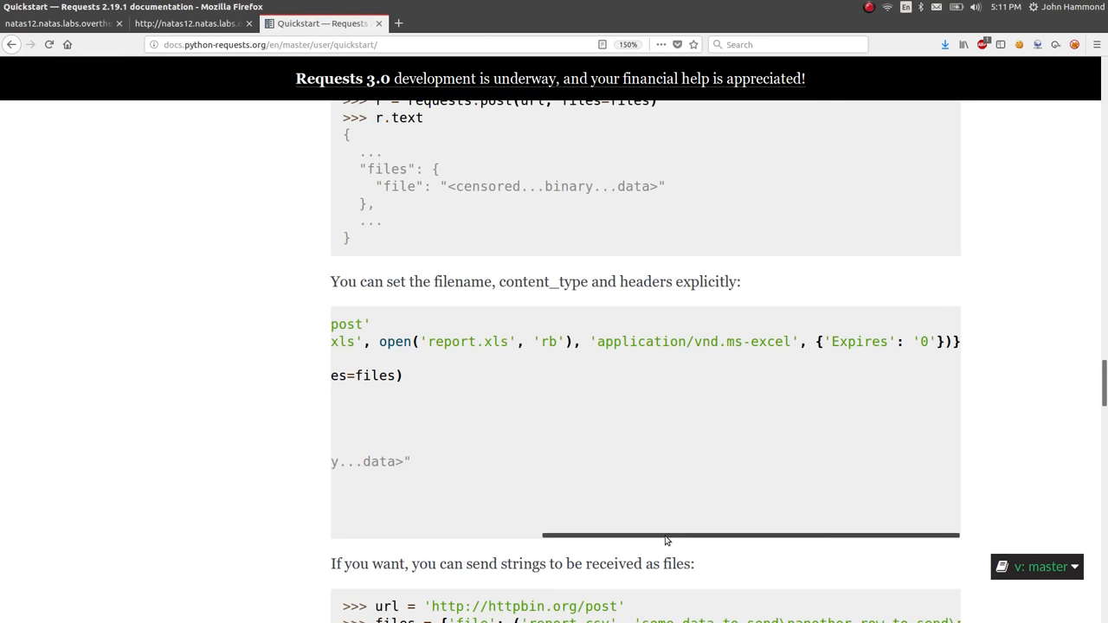
left_click_drag(667, 537, 595, 536)
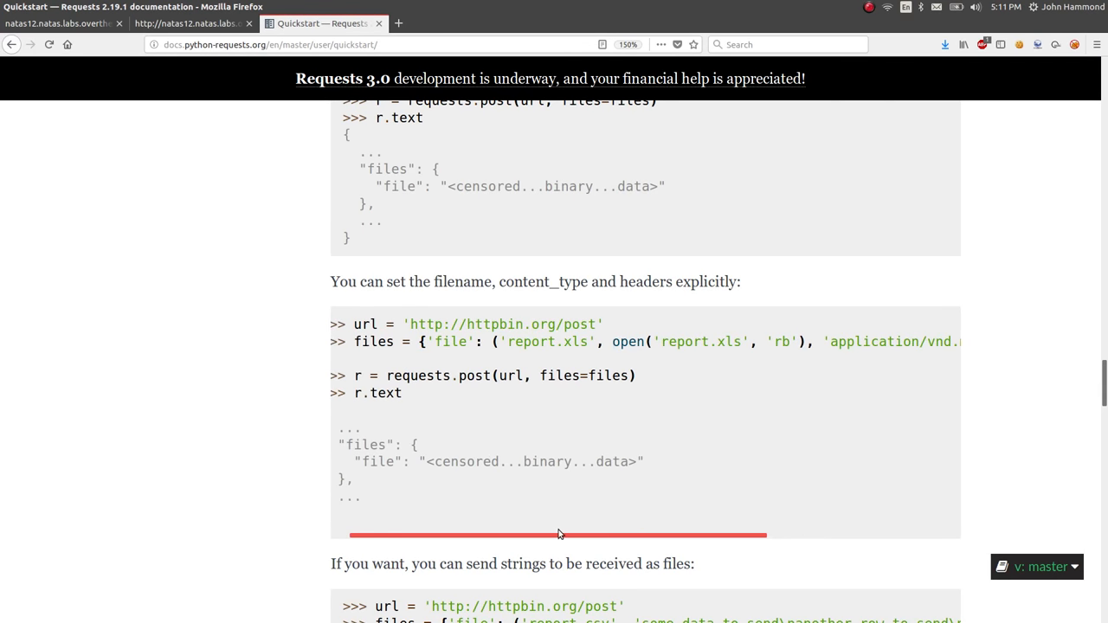
left_click_drag(557, 535, 649, 535)
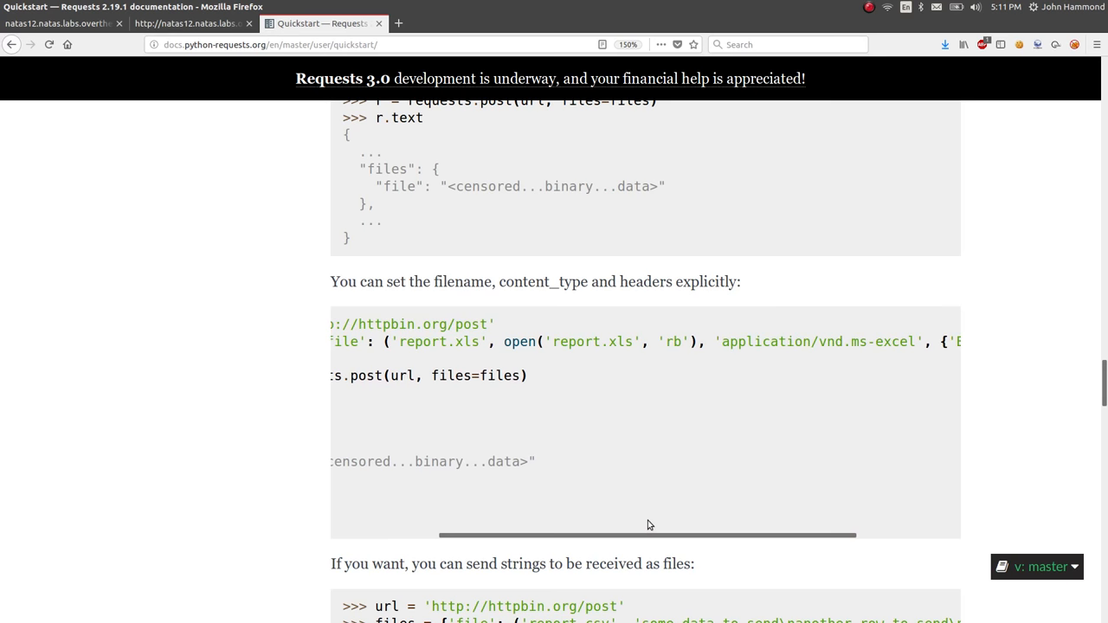
mouse_move(699, 495)
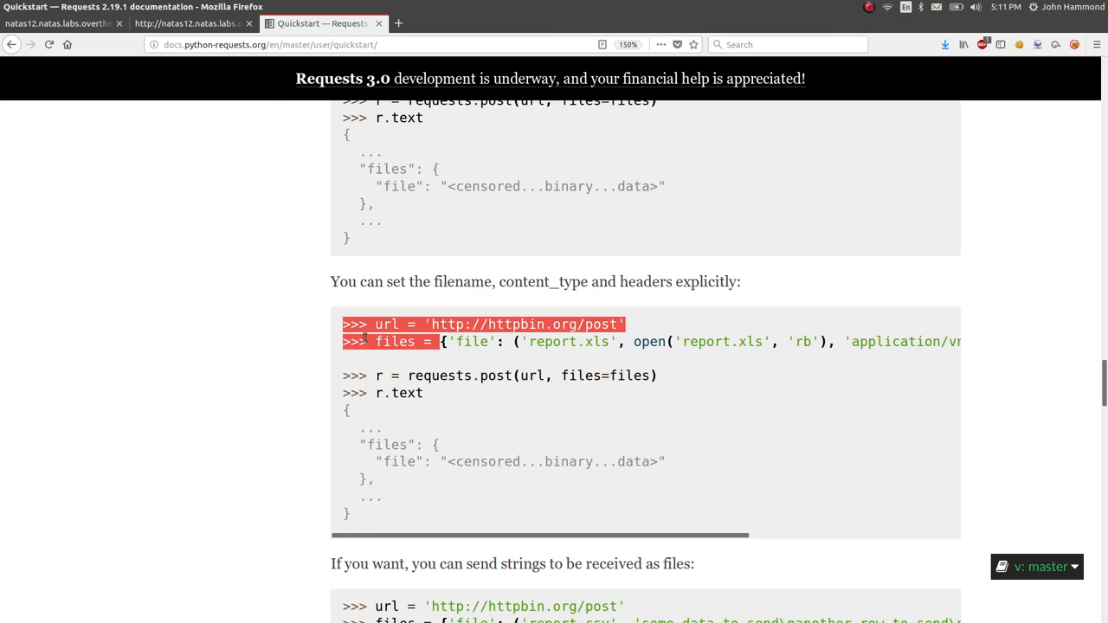
left_click_drag(519, 535, 662, 546)
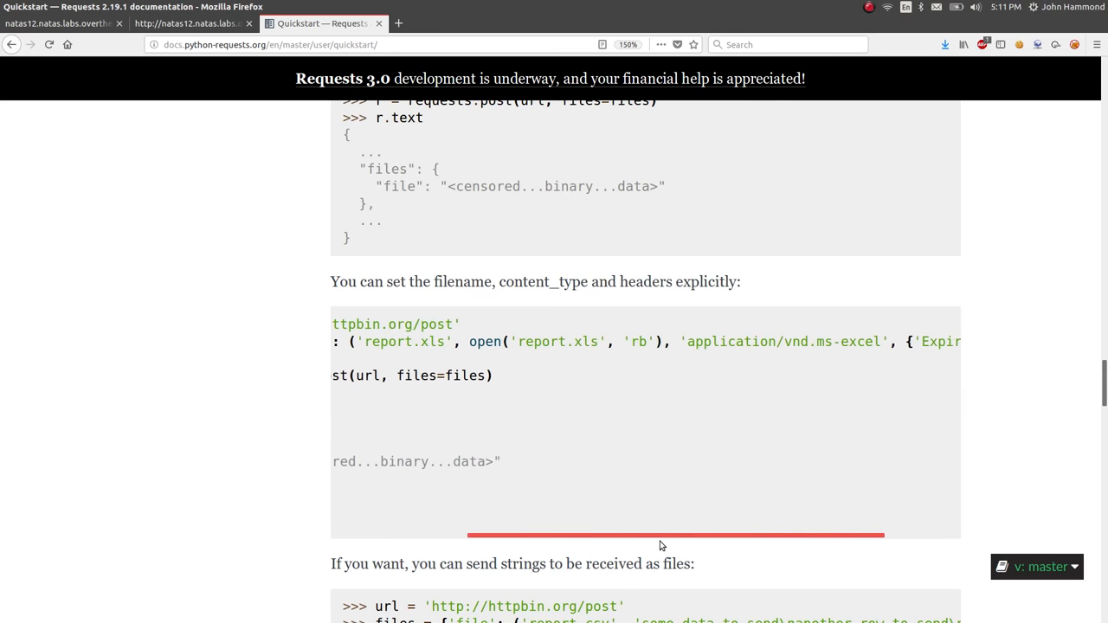
left_click_drag(675, 535, 735, 535)
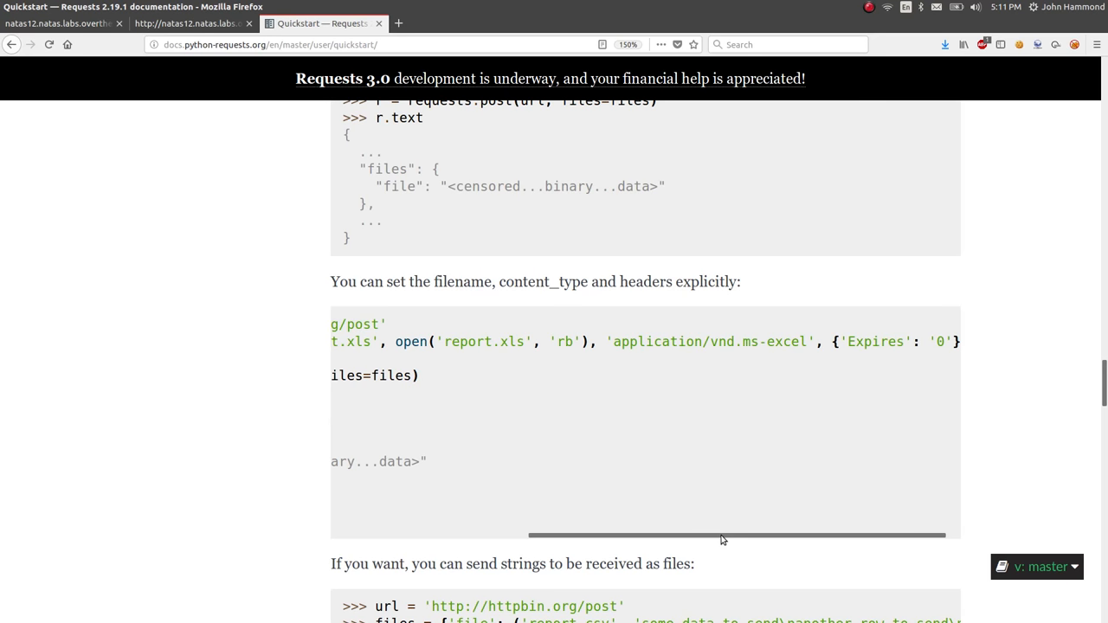
left_click_drag(723, 537, 761, 530)
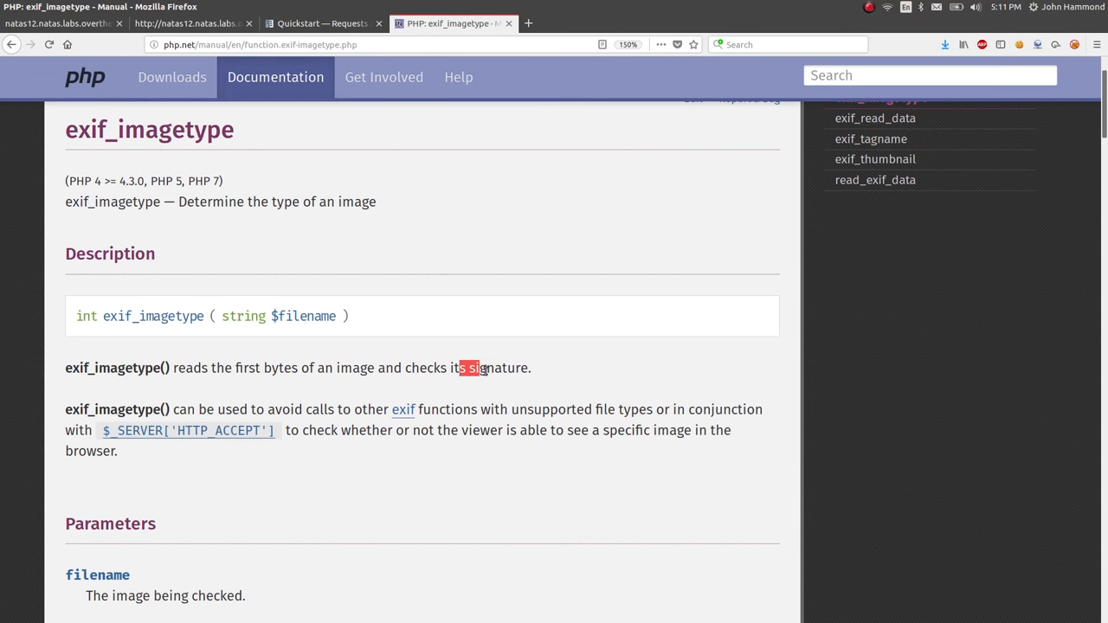
Step: Highlight the exif_imagetype note that it checks the image signature from its first bytes
left_click(557, 367)
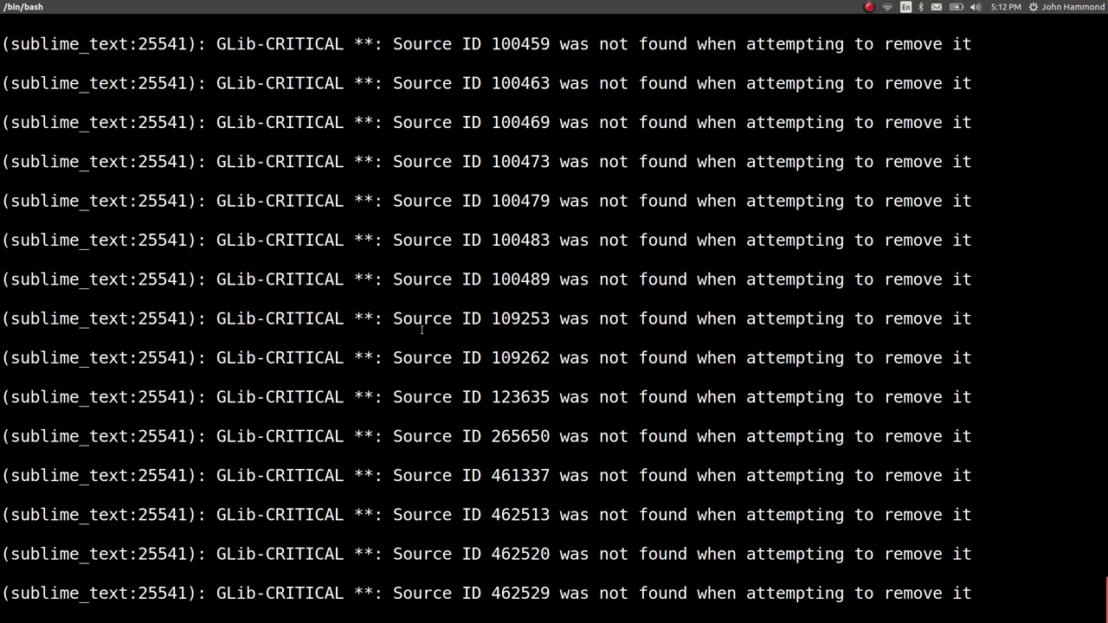
Step: Go into overthewire/natas and check revshell.php, identified as PHP script ASCII text
type("ls")
type("cd")
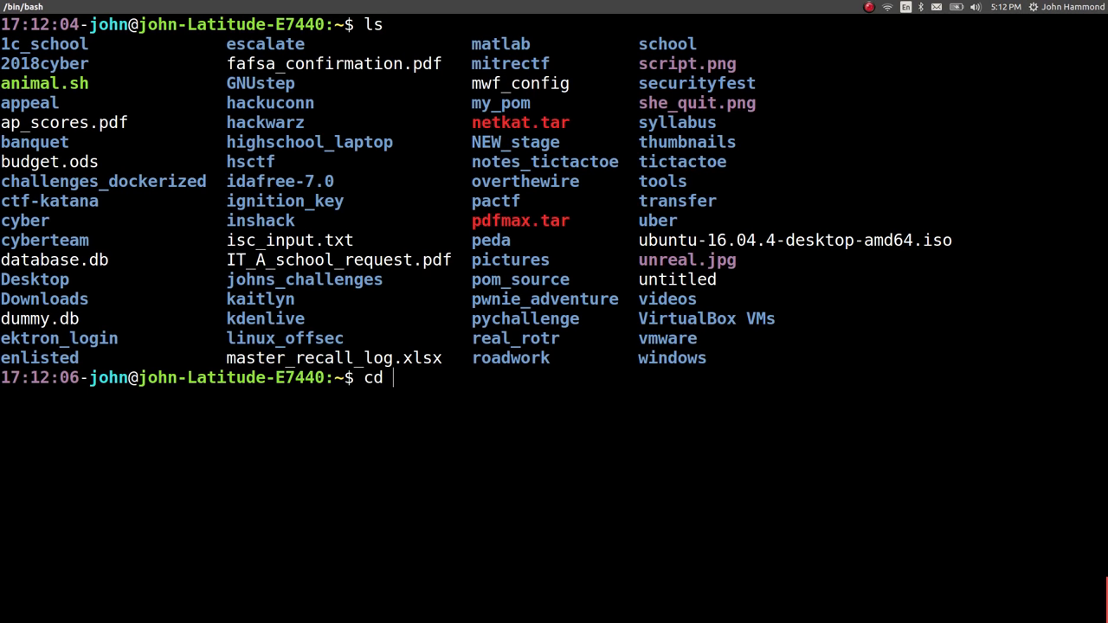
type("overthewire/natas/")
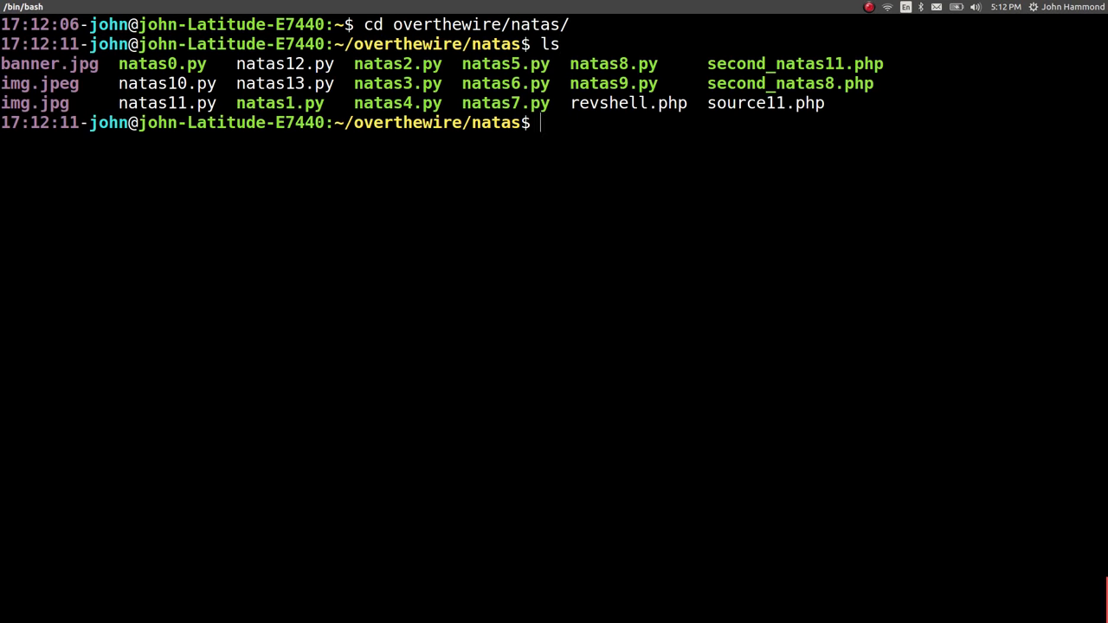
type("cat")
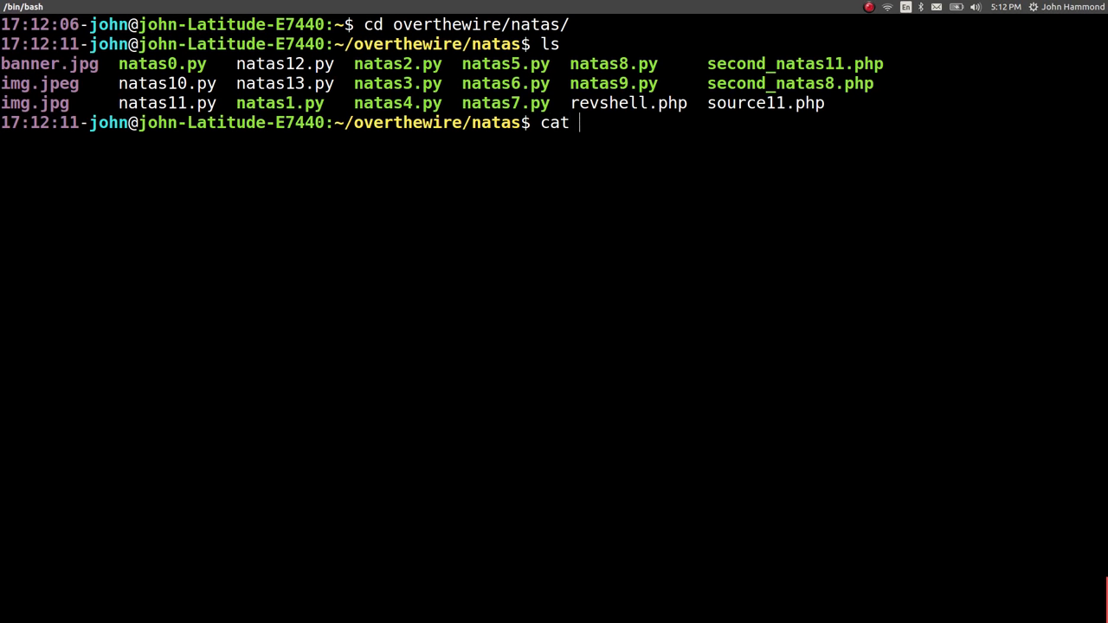
type("revshell.php")
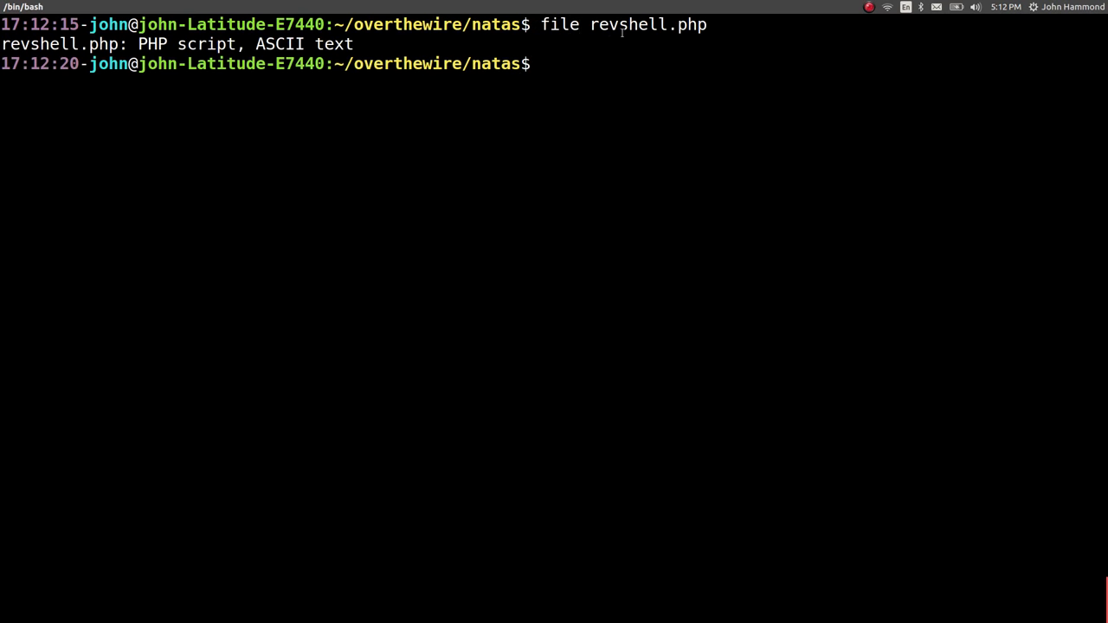
double_click(647, 24)
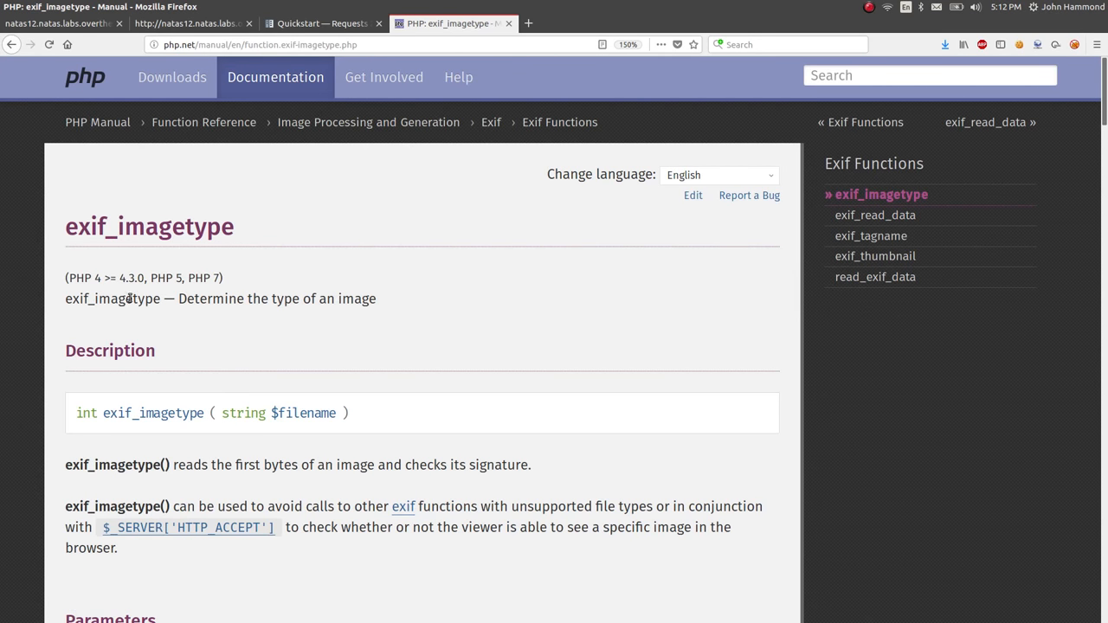
mouse_move(406, 469)
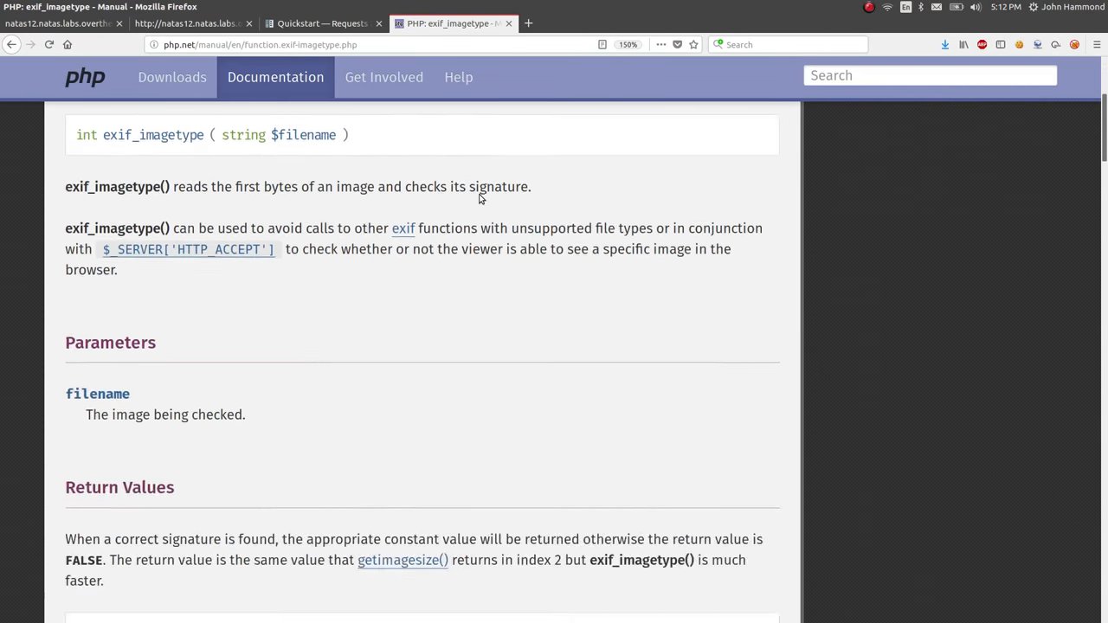
scroll("down", 3)
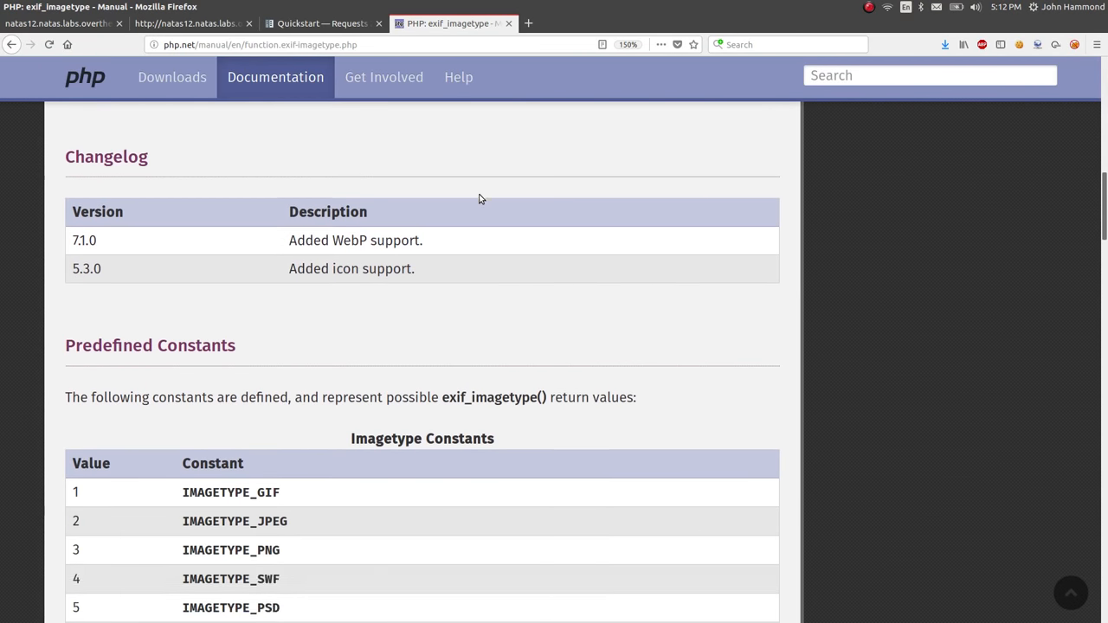
scroll("down", 3)
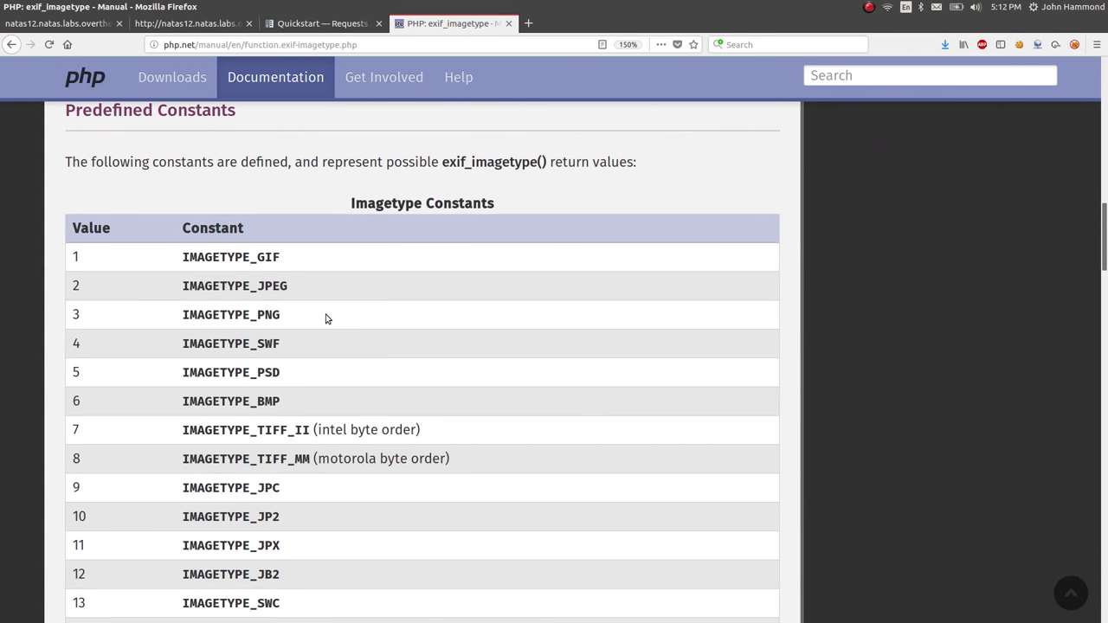
scroll("down", 3)
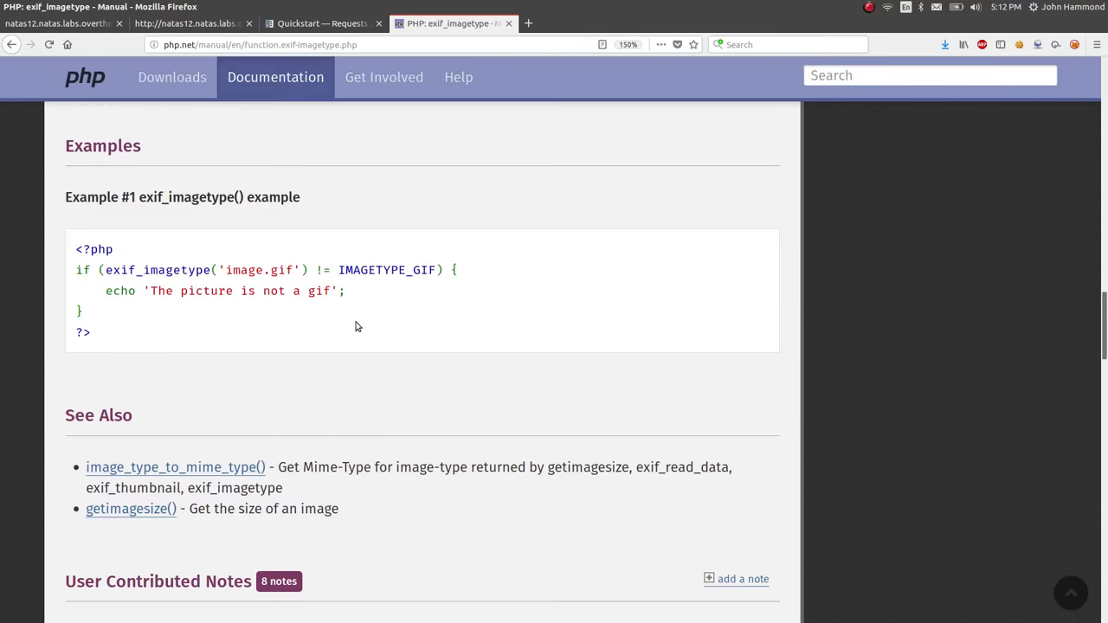
scroll("down", 3)
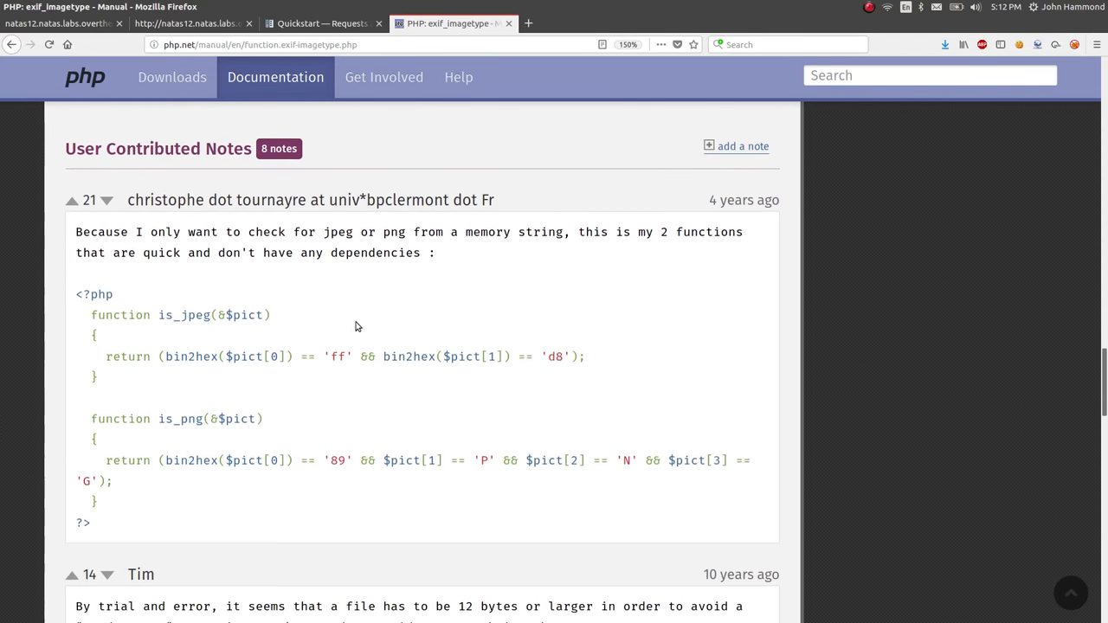
scroll("down", 3)
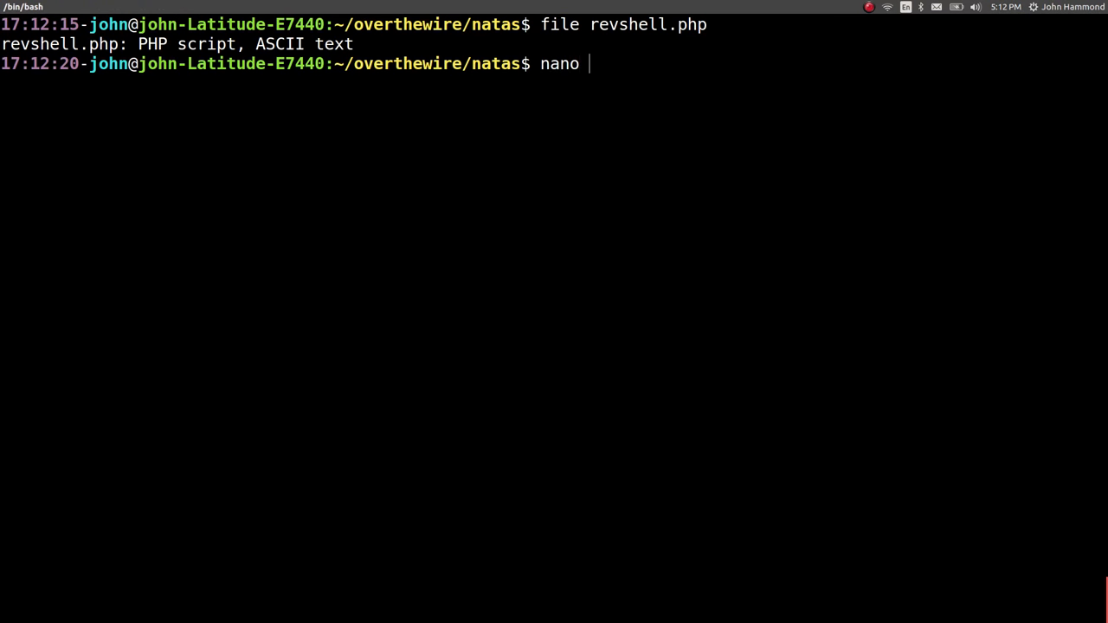
Step: Open revshell.php in Sublime Text with subl
type("subl")
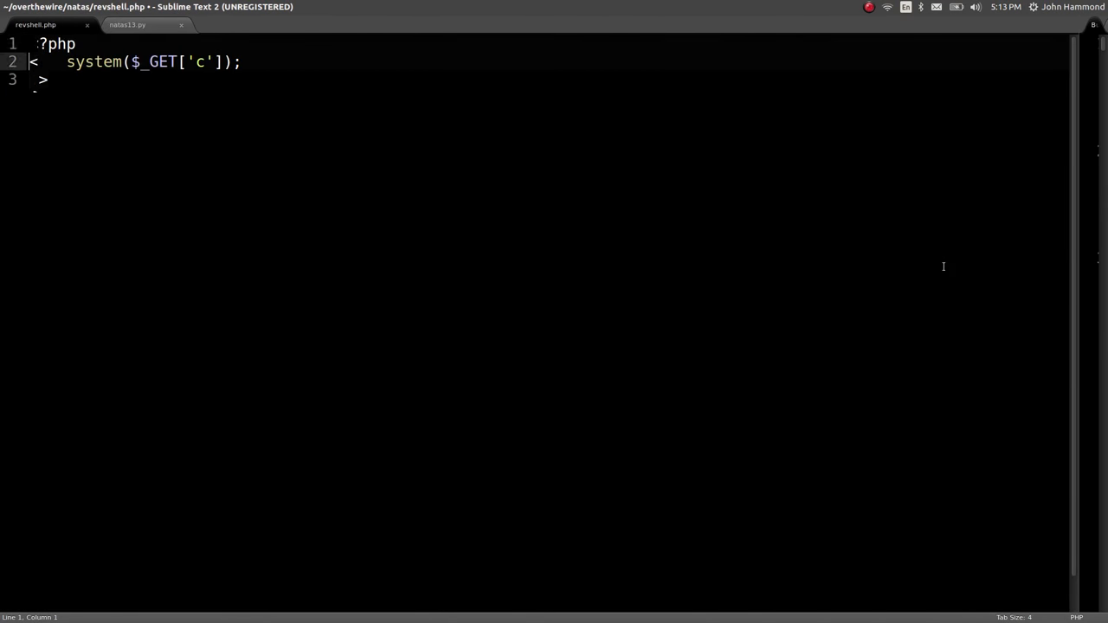
Step: Add a GIF89a header line above the PHP shell code in revshell.php and save it
key("Enter")
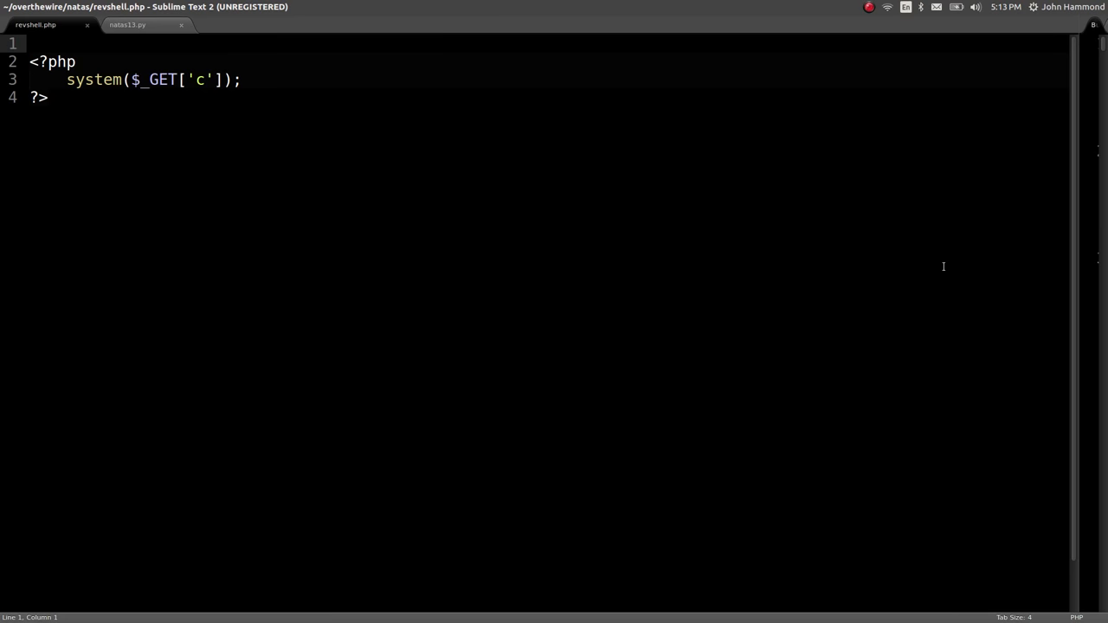
type("GIF")
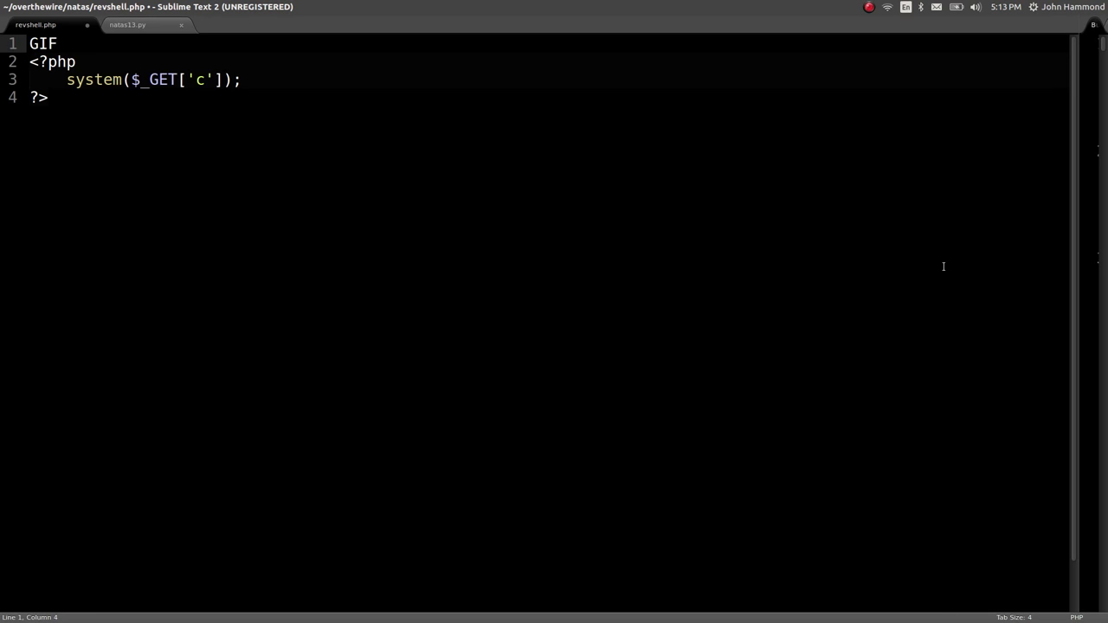
type("89")
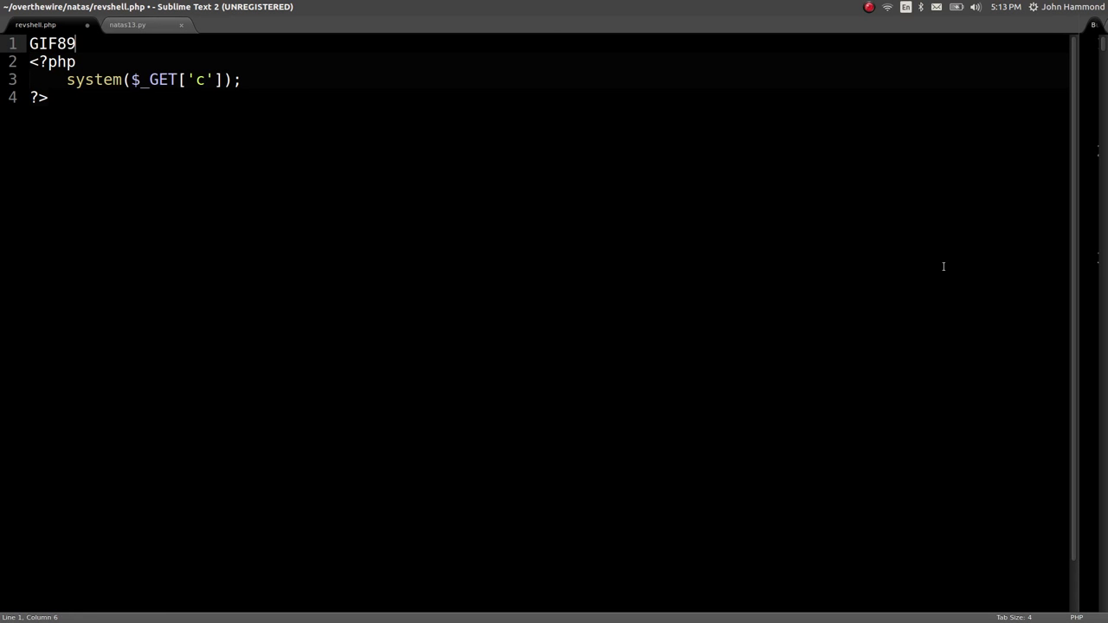
type("a")
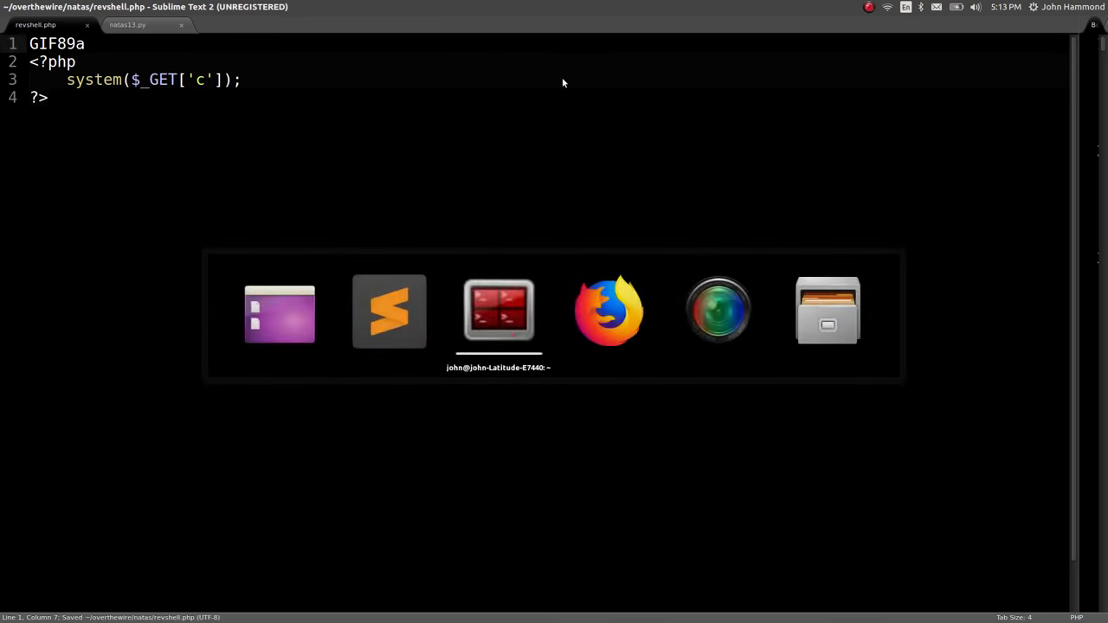
left_click(610, 312)
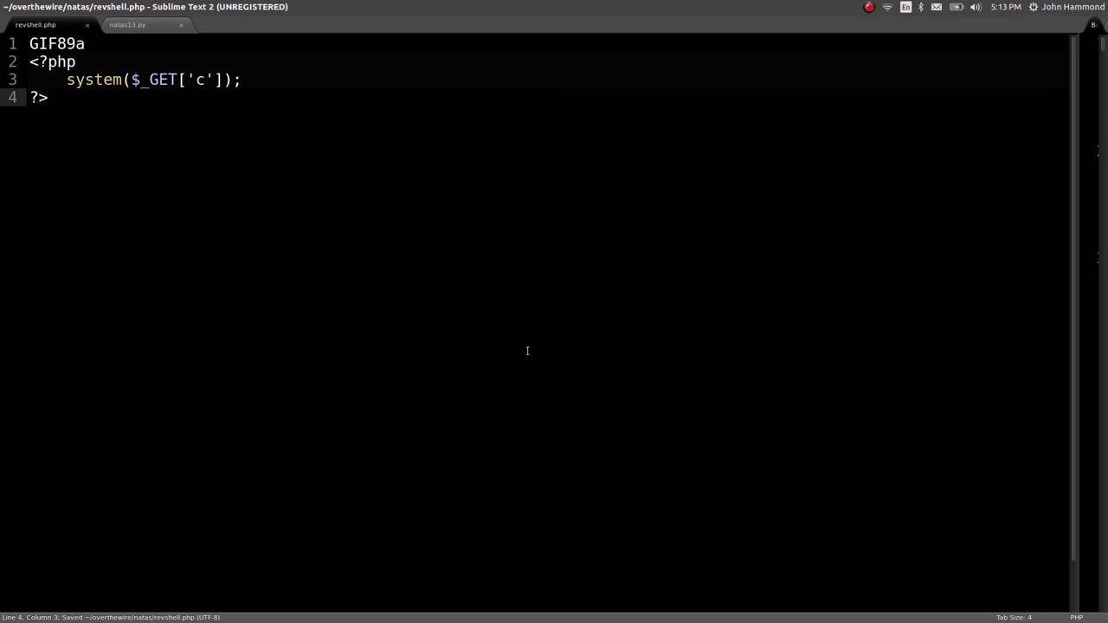
Step: Run natas13.py to upload the GIF89a-headed shell, noting the path upload/tg2lv2wor2.php
left_click(128, 24)
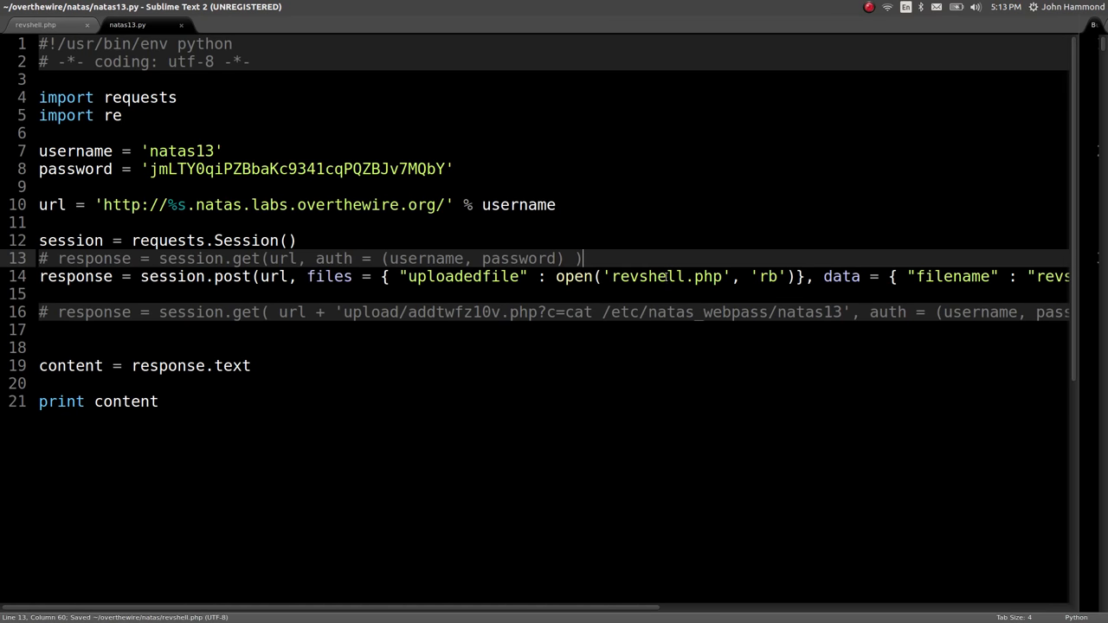
left_click(664, 277)
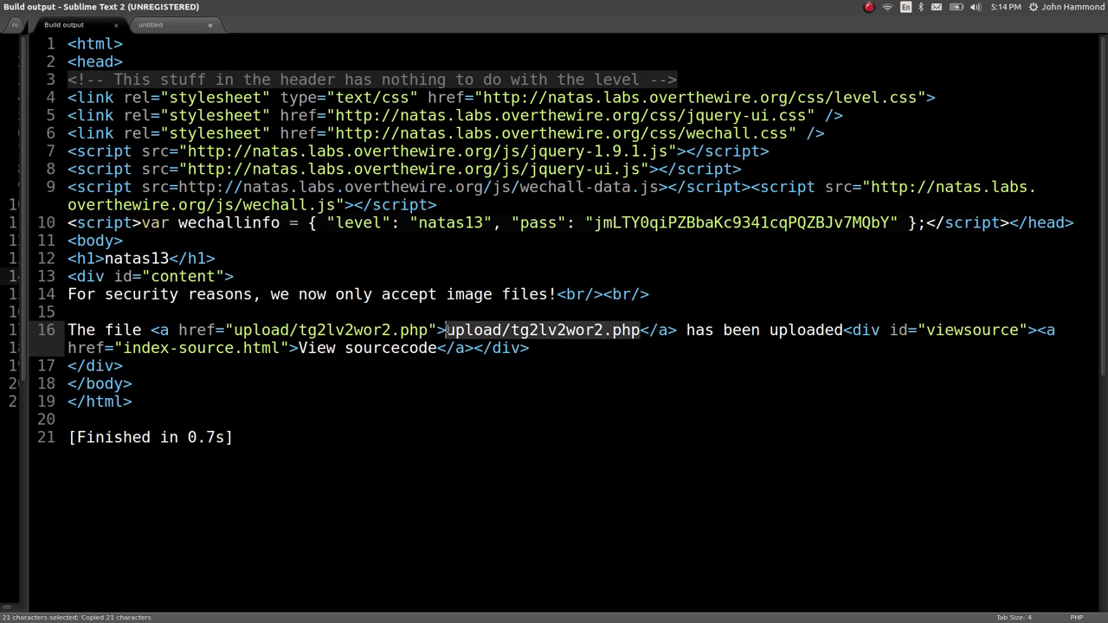
left_click(130, 24)
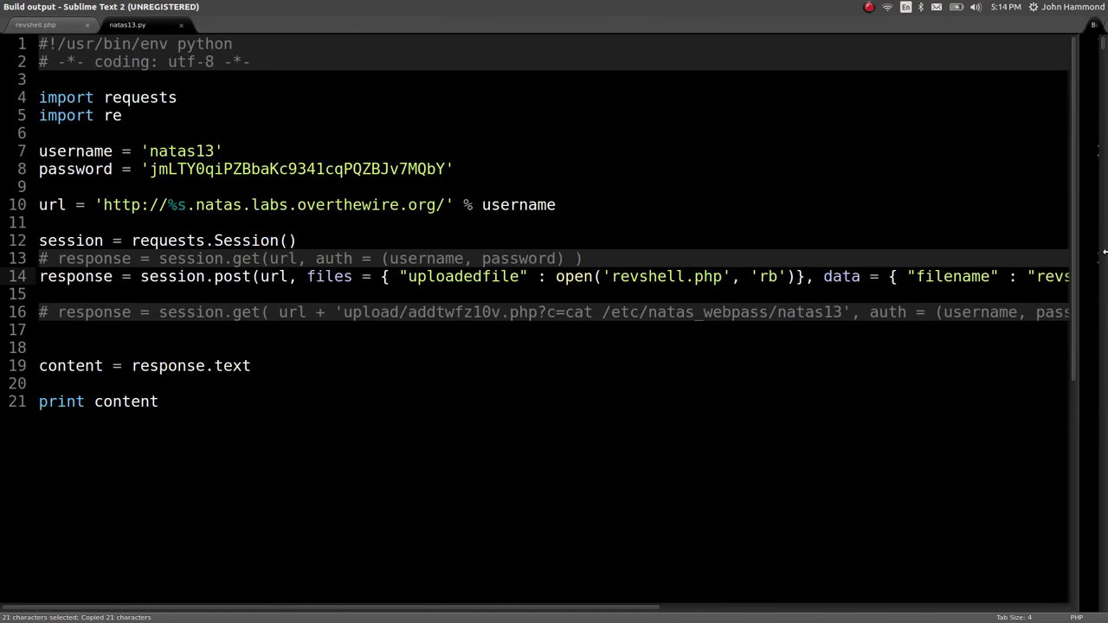
left_click(34, 24)
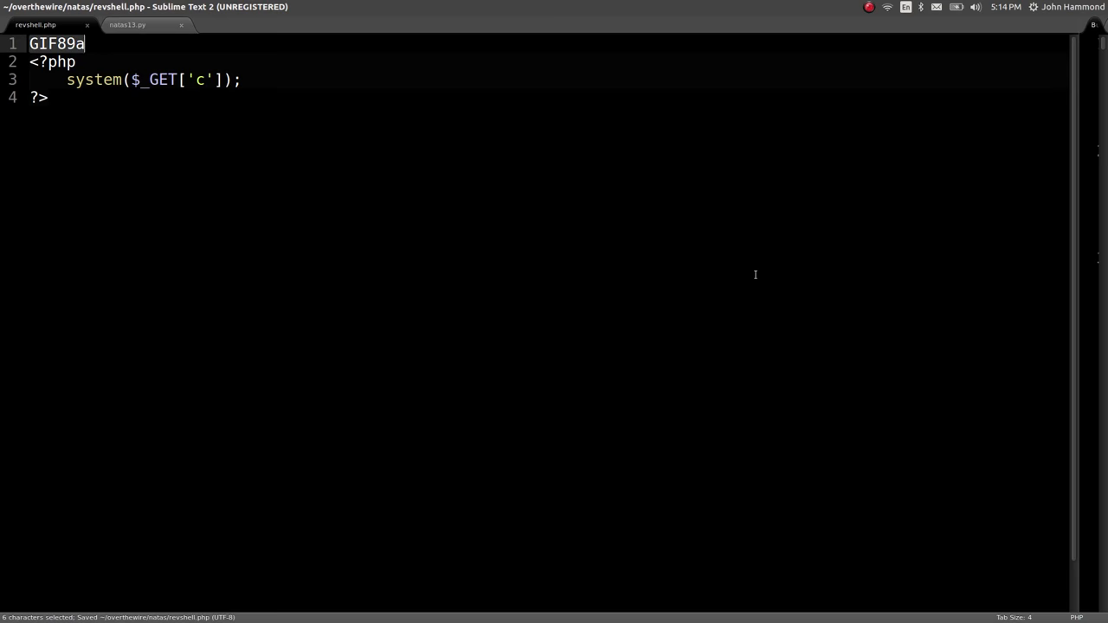
Step: Enable the shell request in natas13.py and set its path to upload/tg2lv2wor2.php
left_click(127, 24)
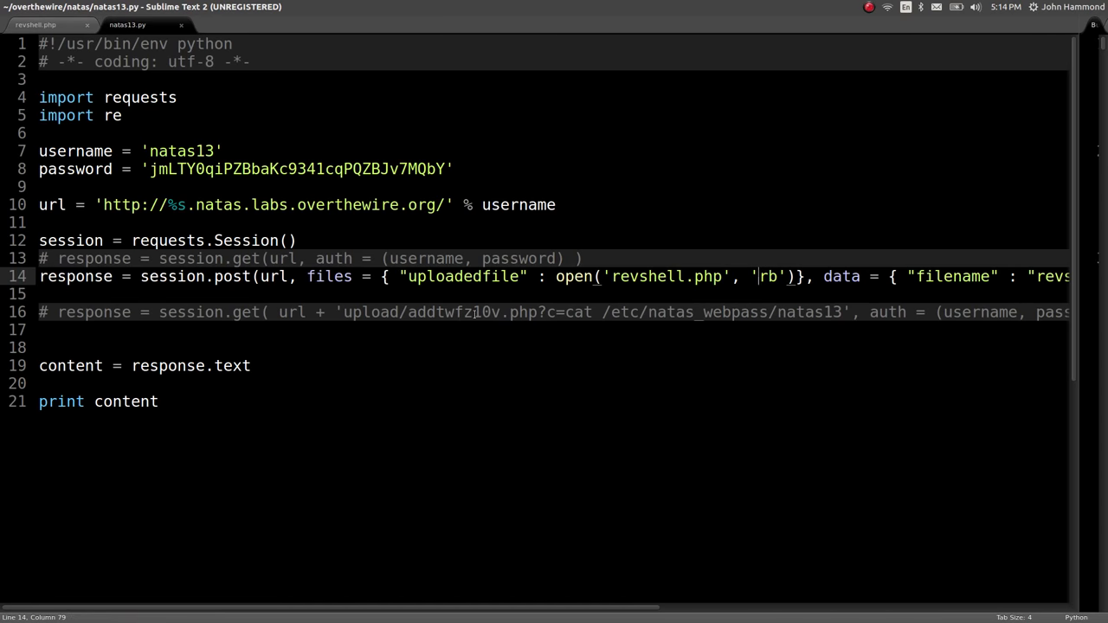
key("ctrl+/")
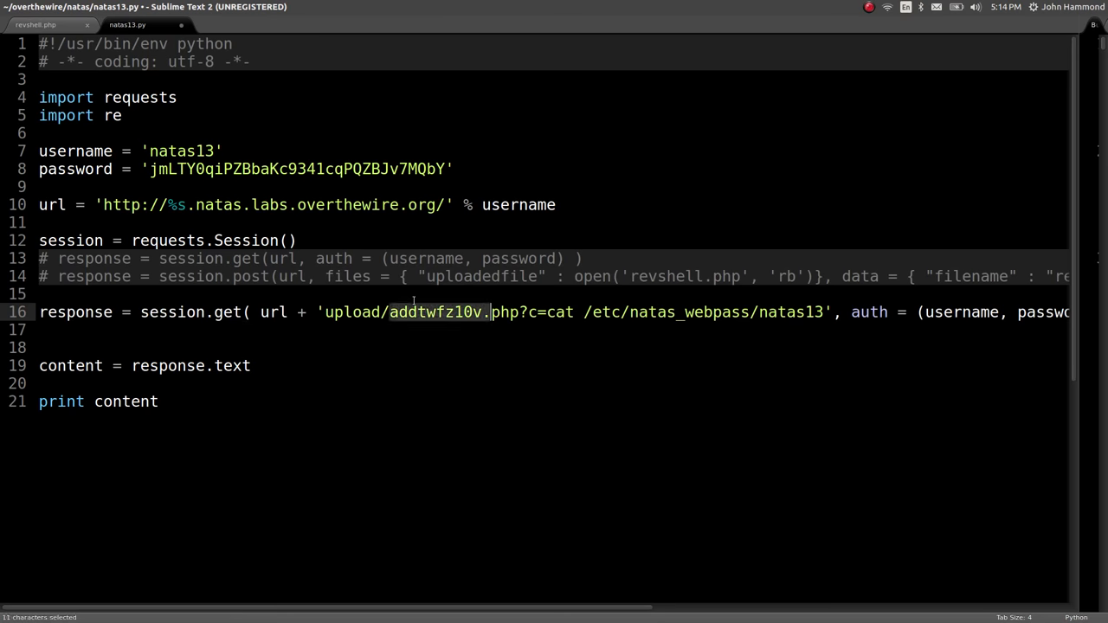
key("Delete")
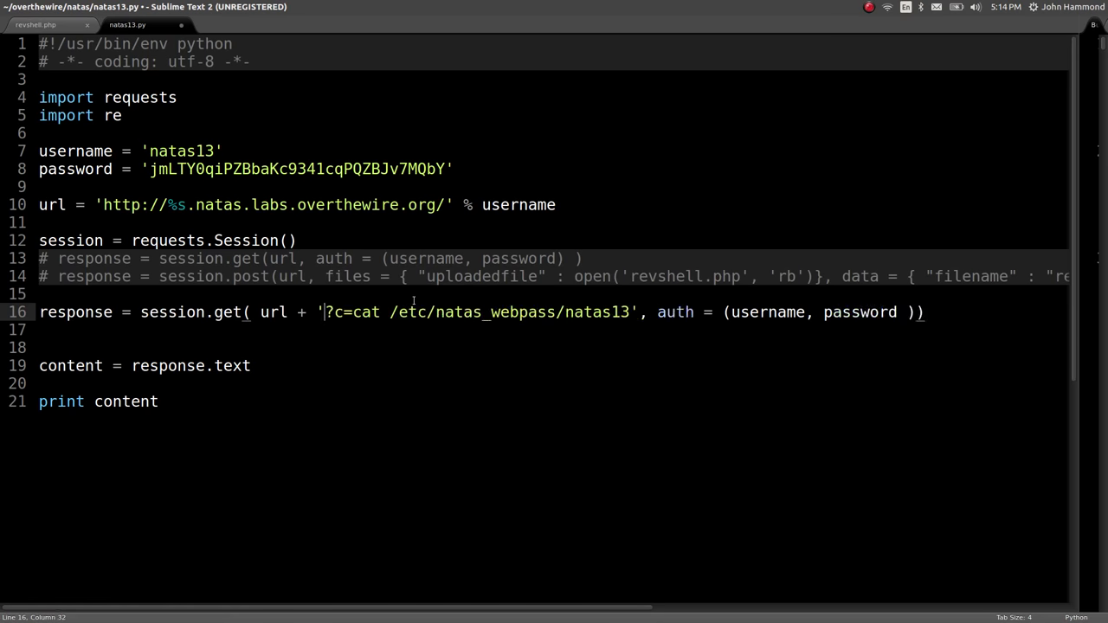
type("upload/tg2lv2wor2.php")
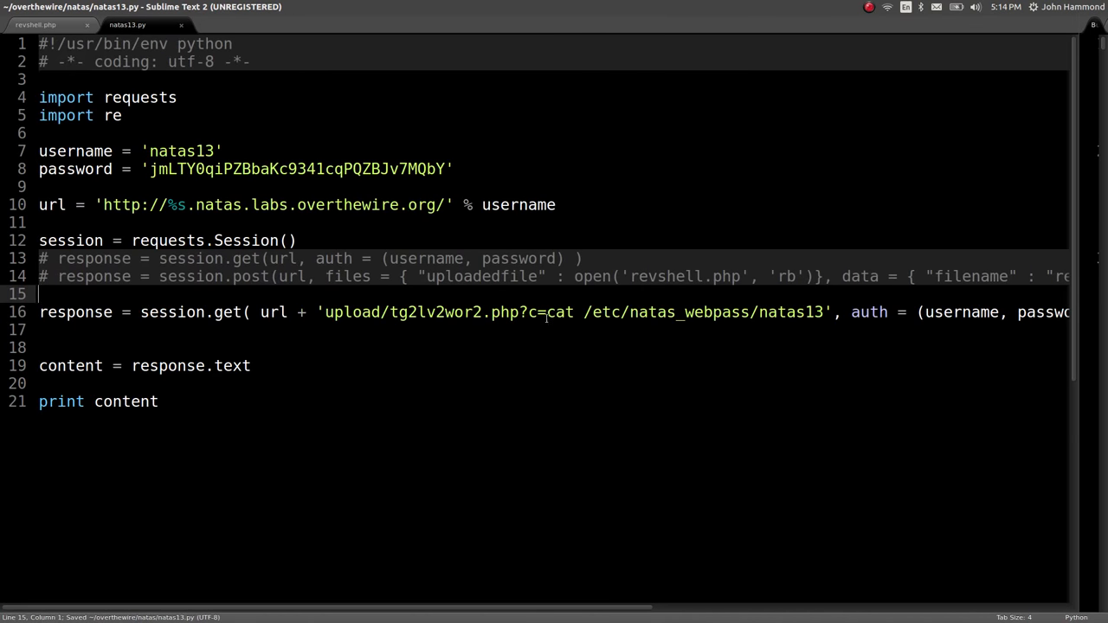
Step: Set the shell command to whoami and run the script, which prints natas13
left_click_drag(547, 312, 758, 311)
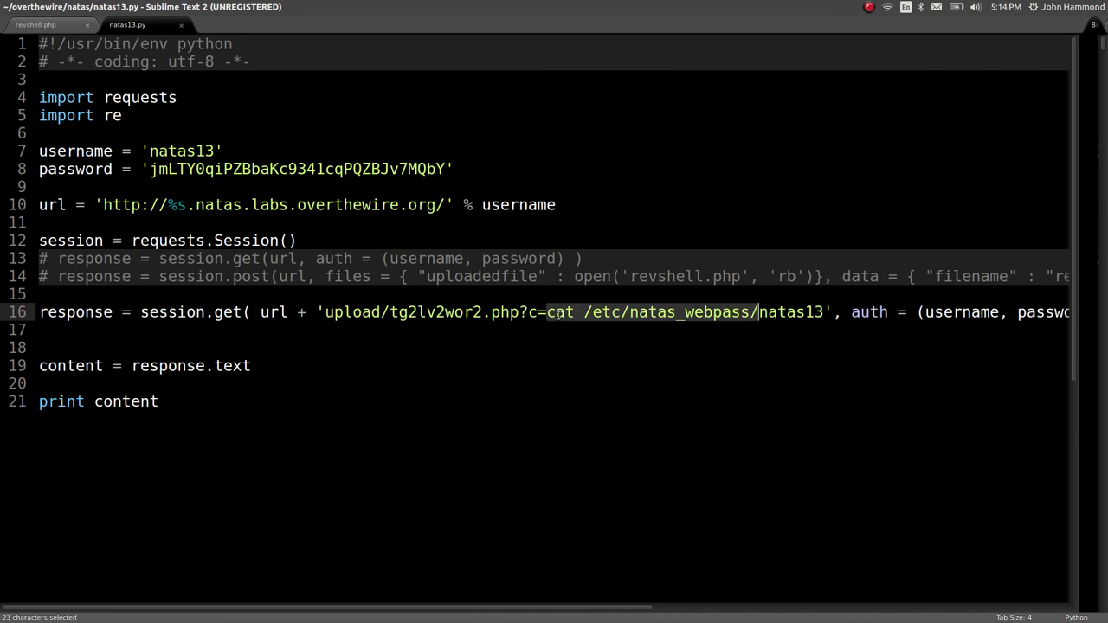
type("whoami")
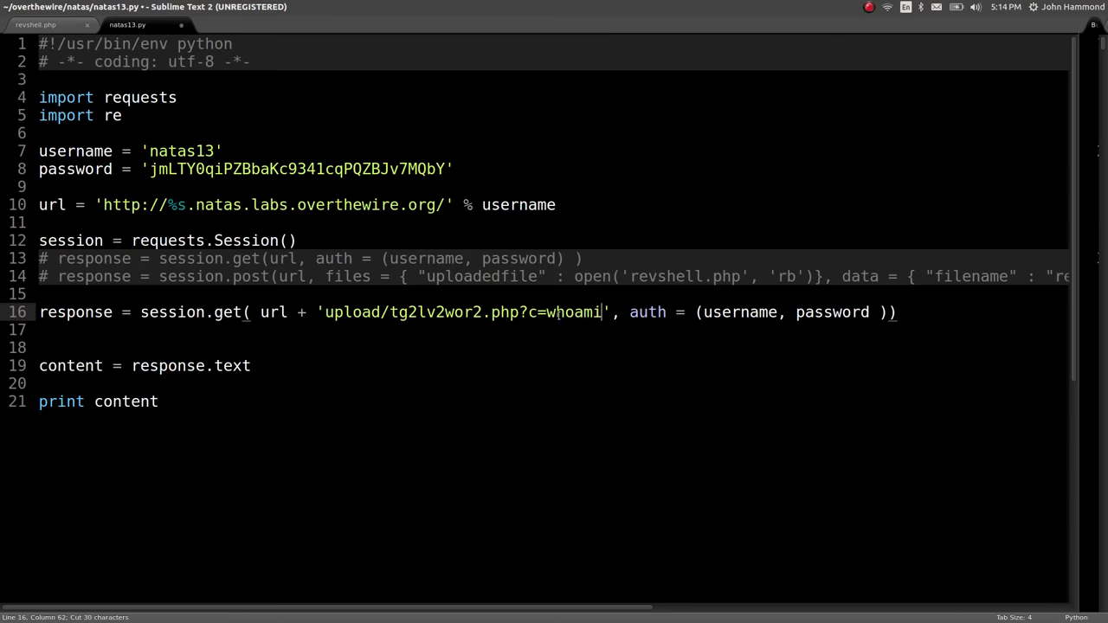
key("ctrl+s")
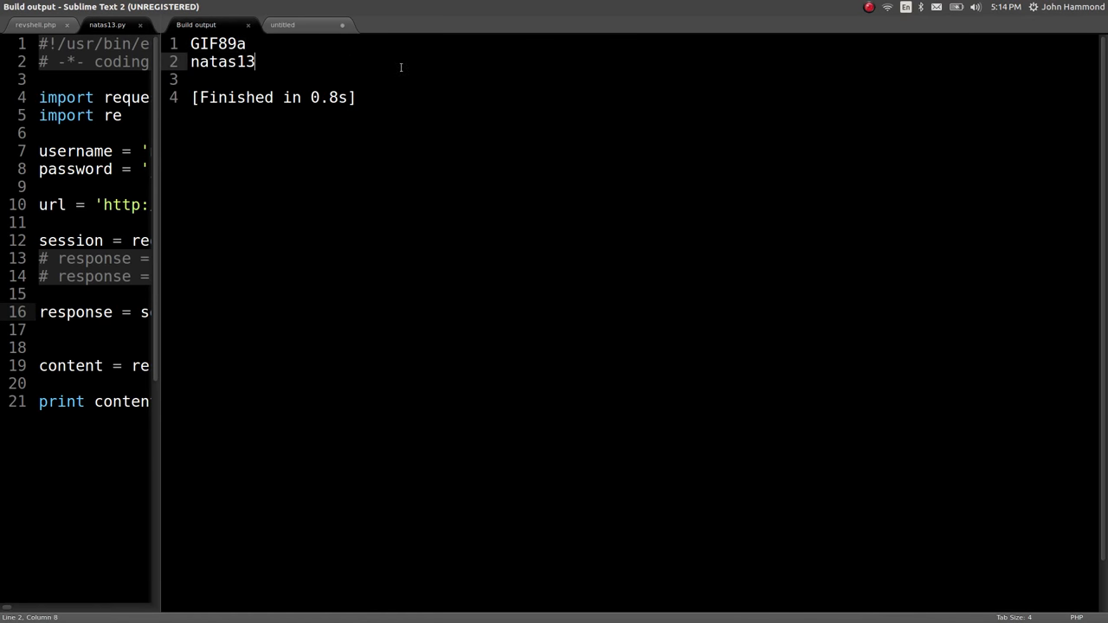
double_click(221, 63)
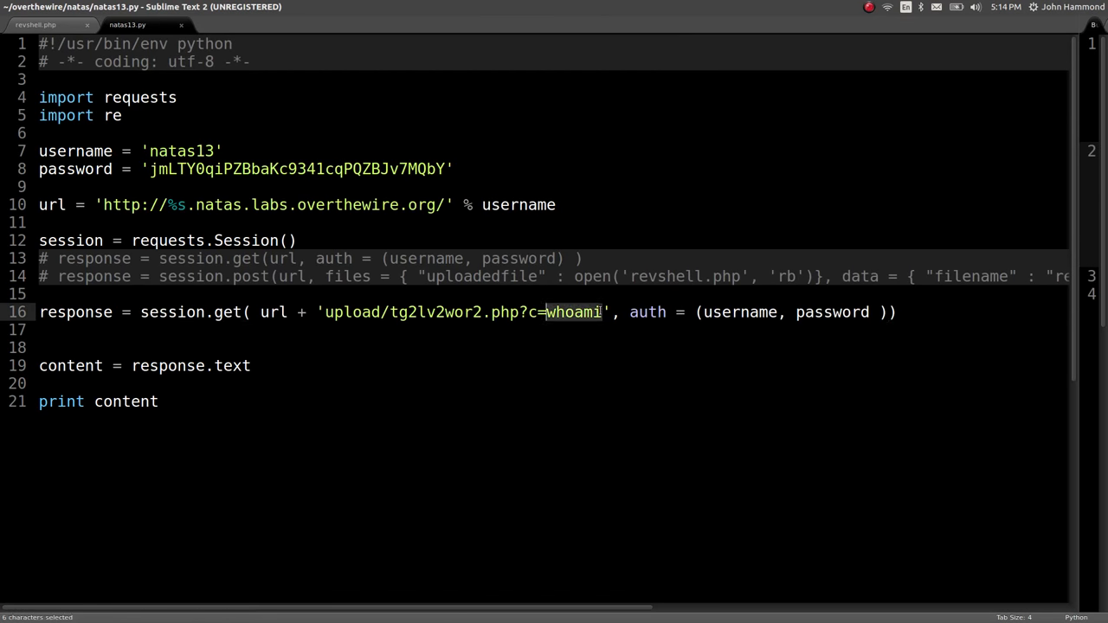
Step: Run the shell with cat /etc/natas_webpass/natas14 and copy the revealed natas14 password
type("cat /etc/natas_webpass/natas14")
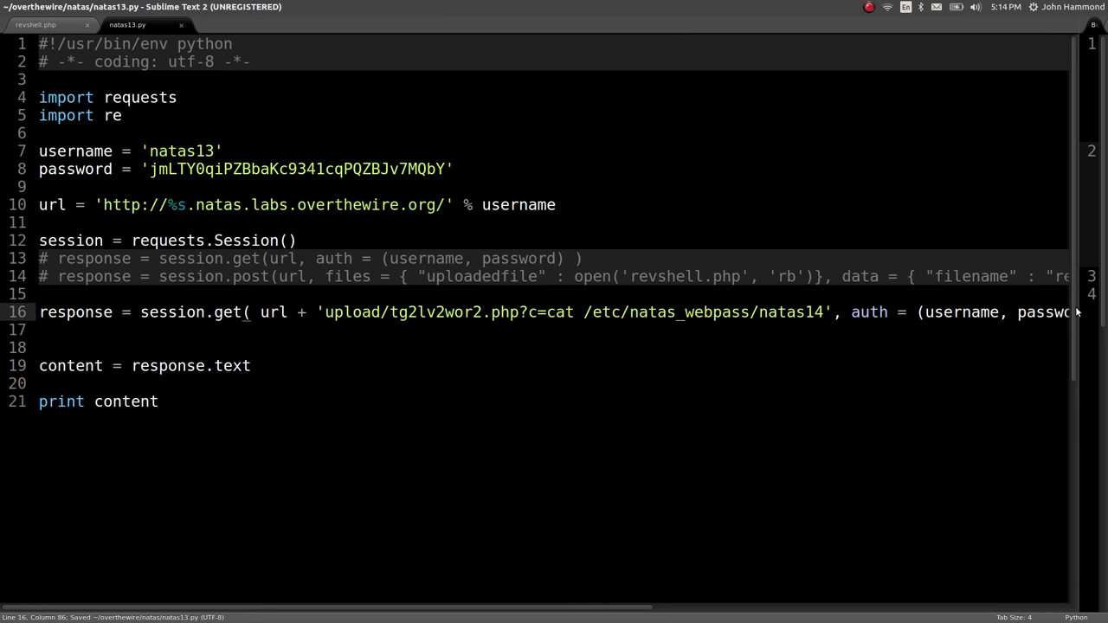
key("ctrl+b")
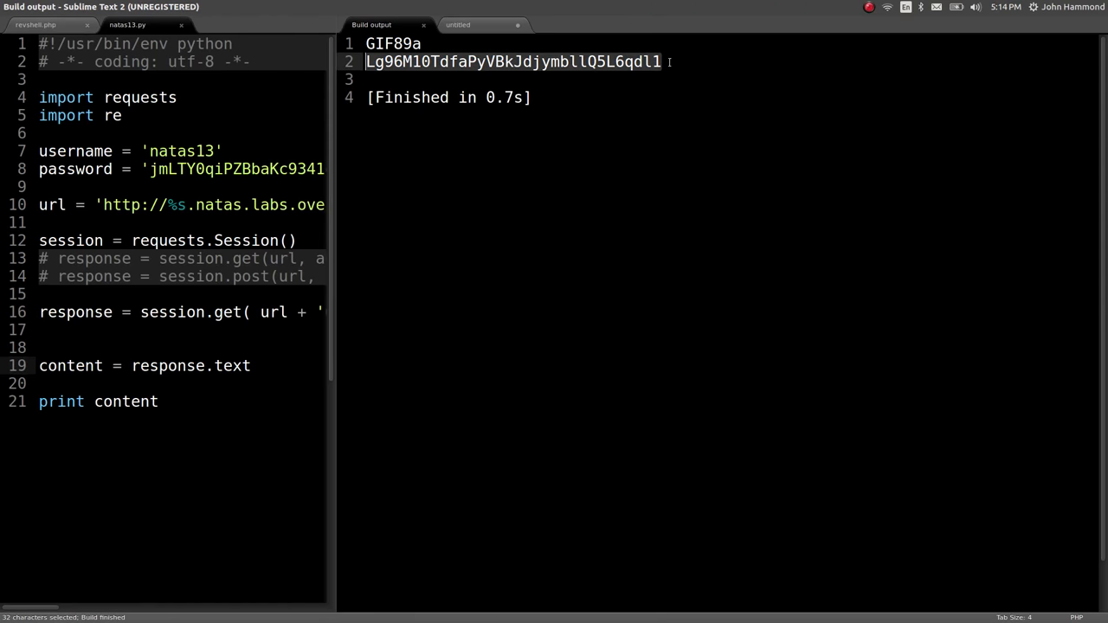
key("ctrl+c")
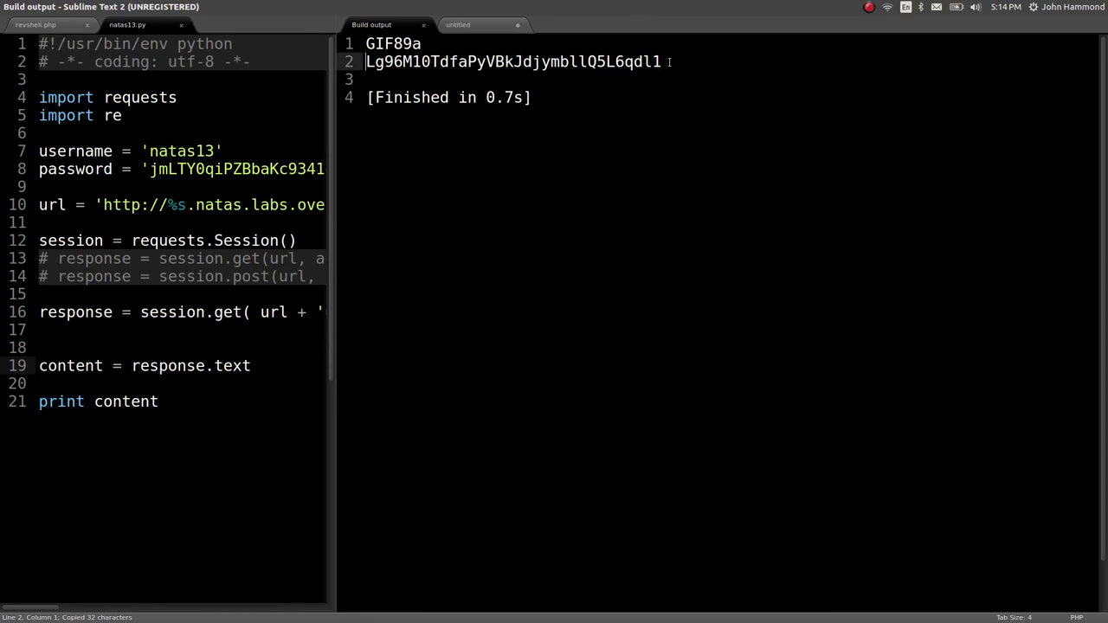
double_click(393, 43)
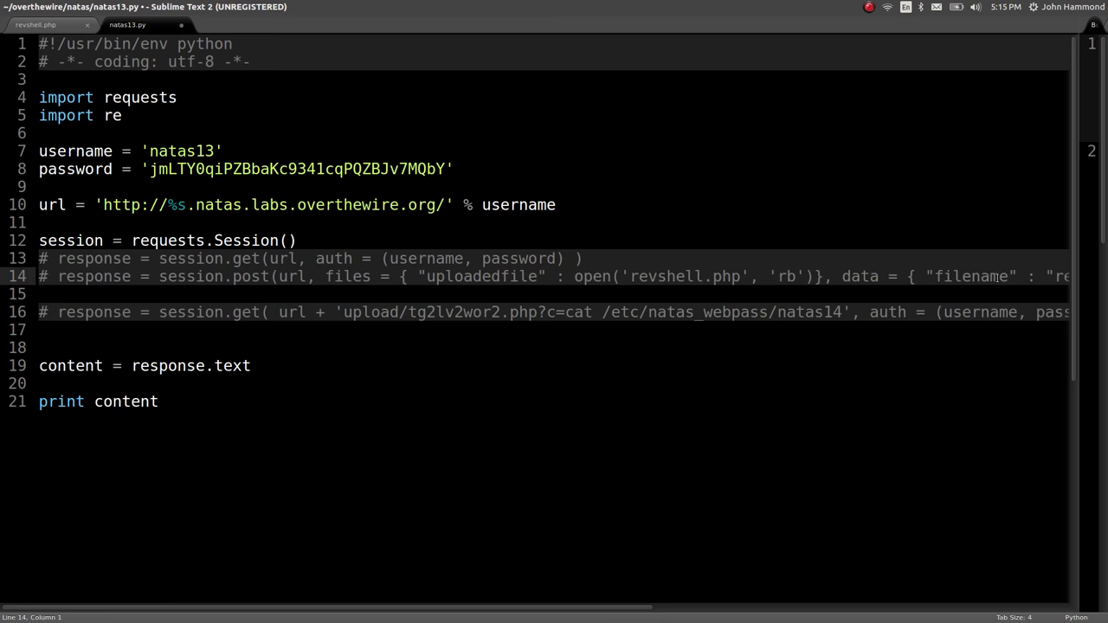
Step: Update the script's credentials to natas14 with the new password and save it as natas14.py
key("ctrl+s")
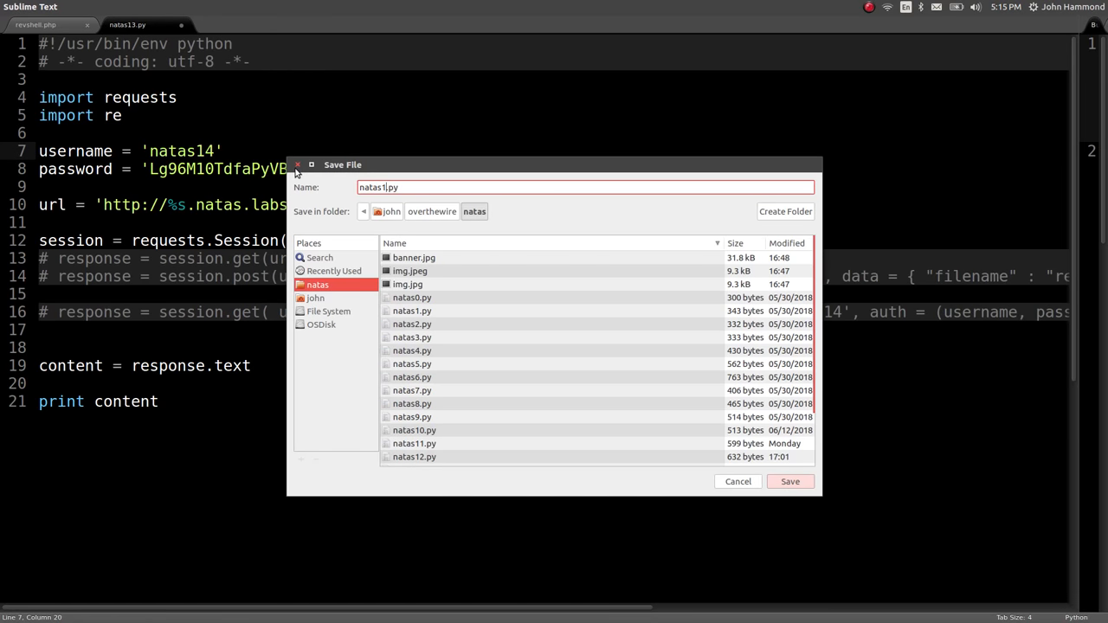
left_click(789, 482)
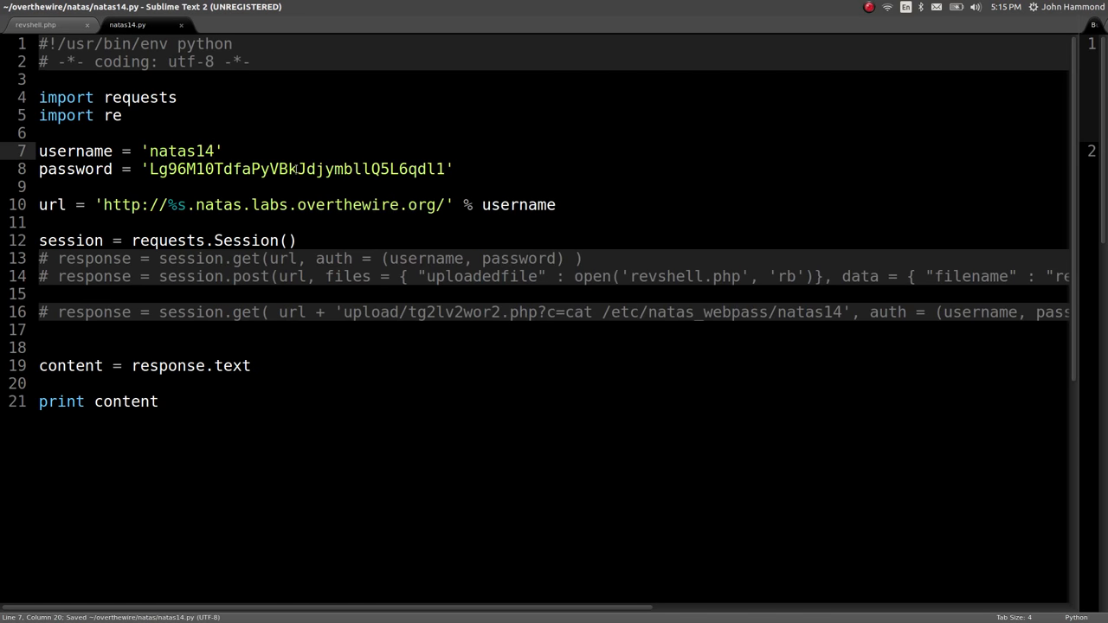